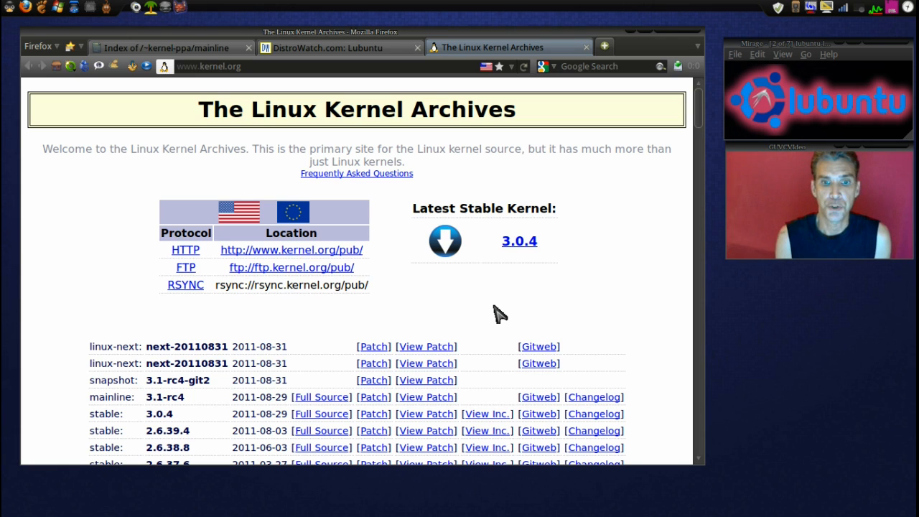
mouse_move(391, 138)
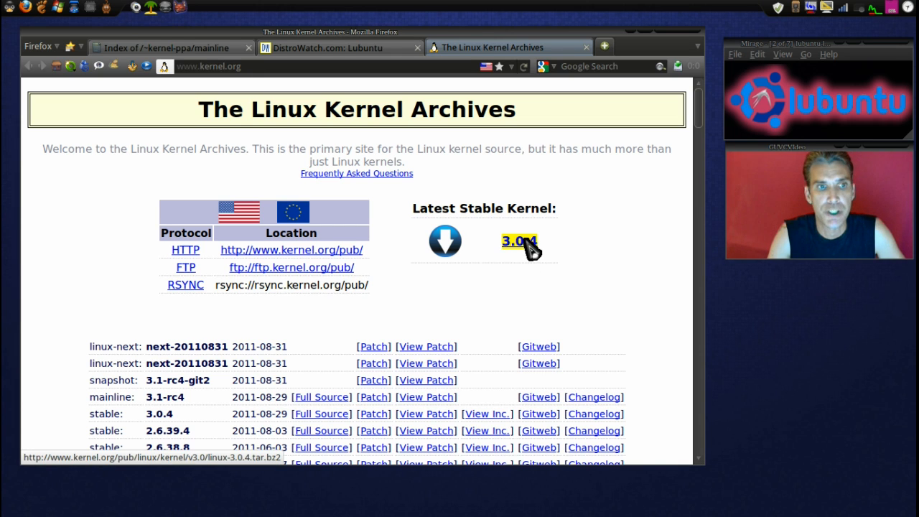
- Show the mainline kernel PPA index and scroll to the v3.0.4-oneiric folder
click(161, 47)
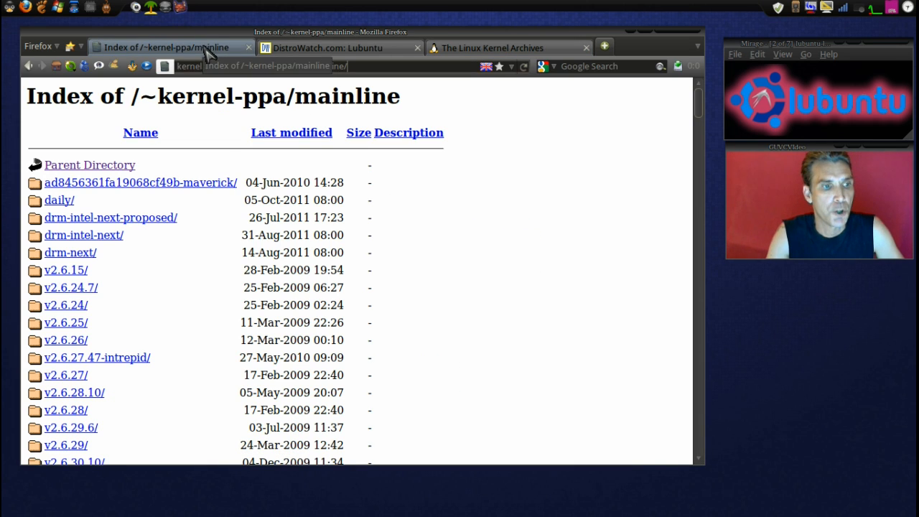
scroll(down, 3)
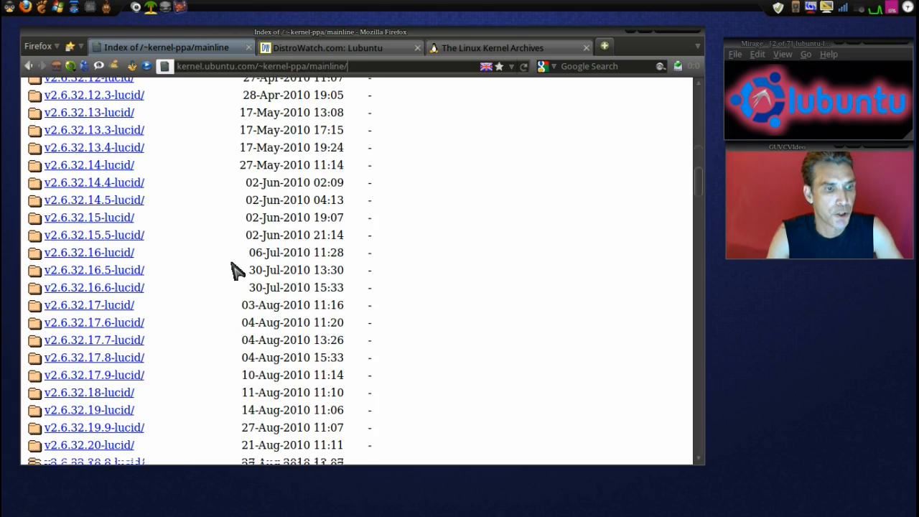
scroll(down, 3)
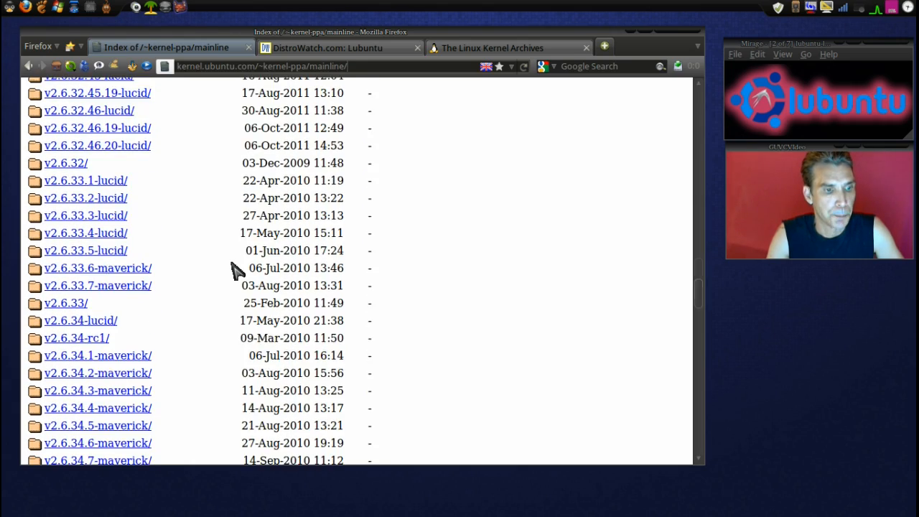
scroll(down, 3)
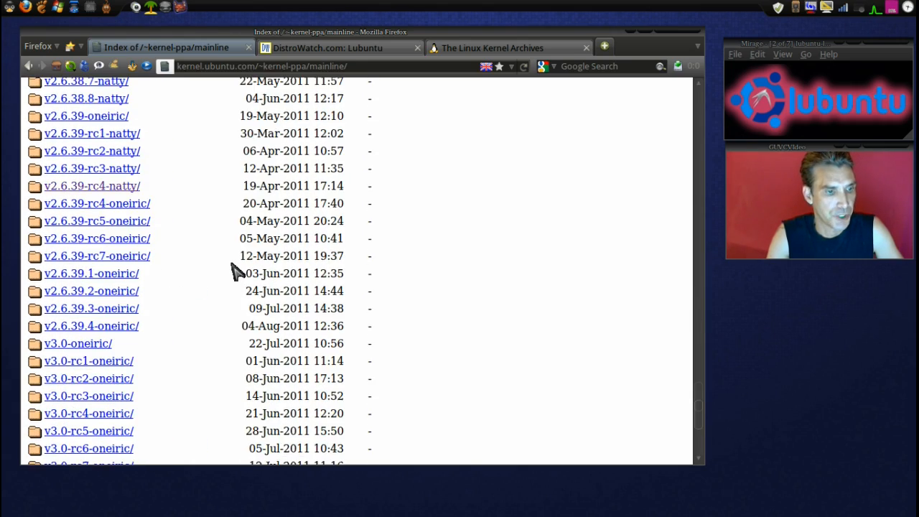
scroll(down, 3)
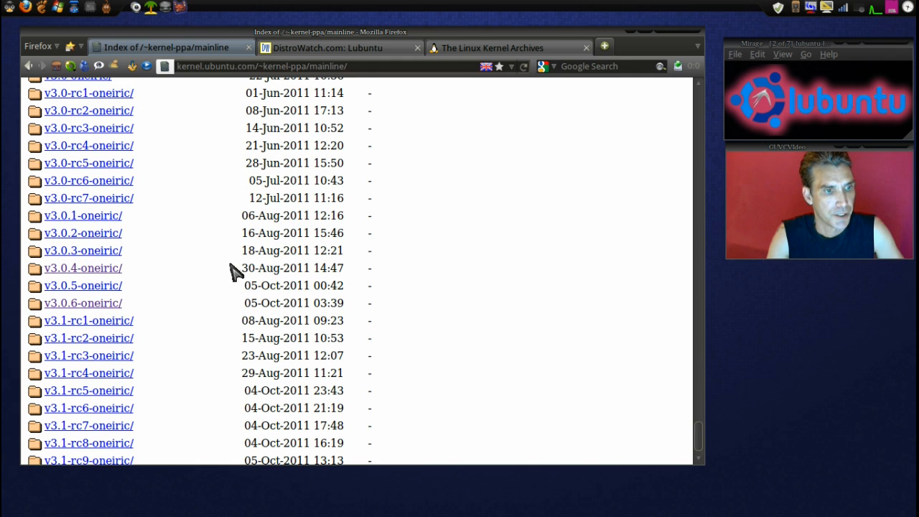
mouse_move(89, 276)
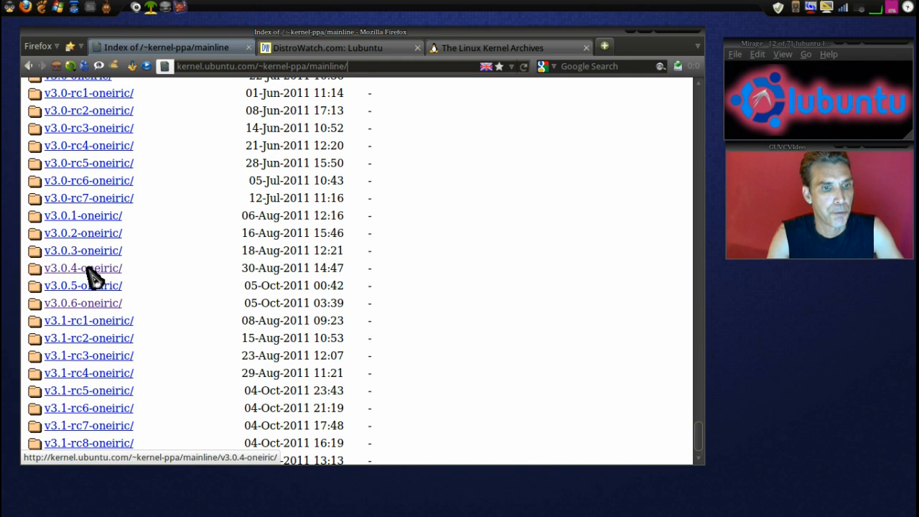
mouse_move(94, 302)
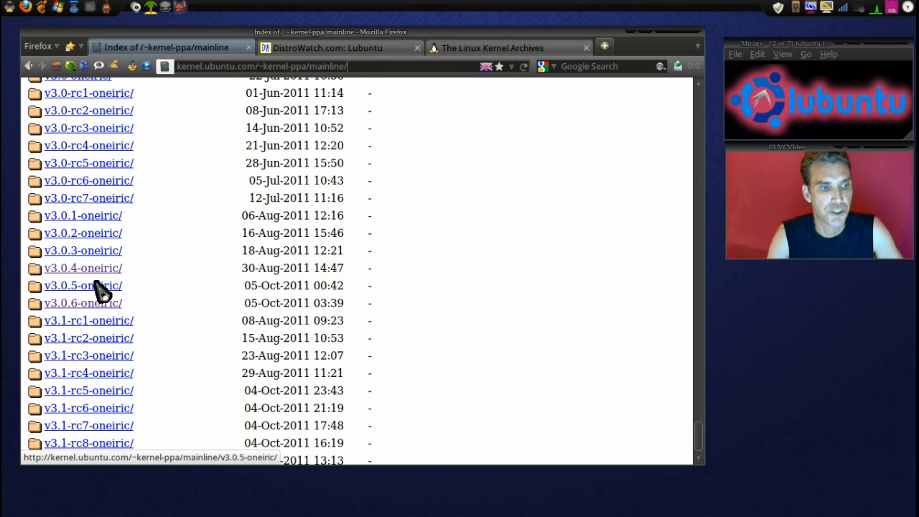
mouse_move(97, 277)
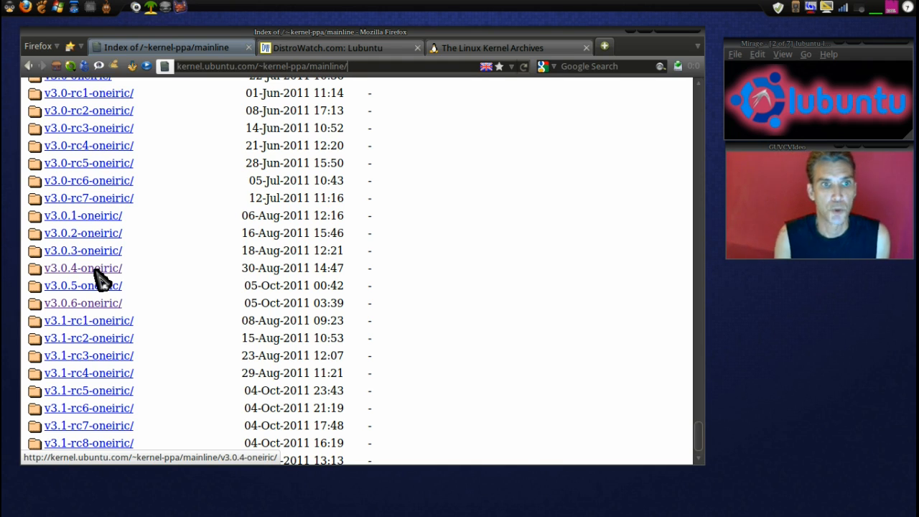
- Open the v3.0.4-oneiric folder listing the linux-headers and linux-image .deb packages
click(75, 268)
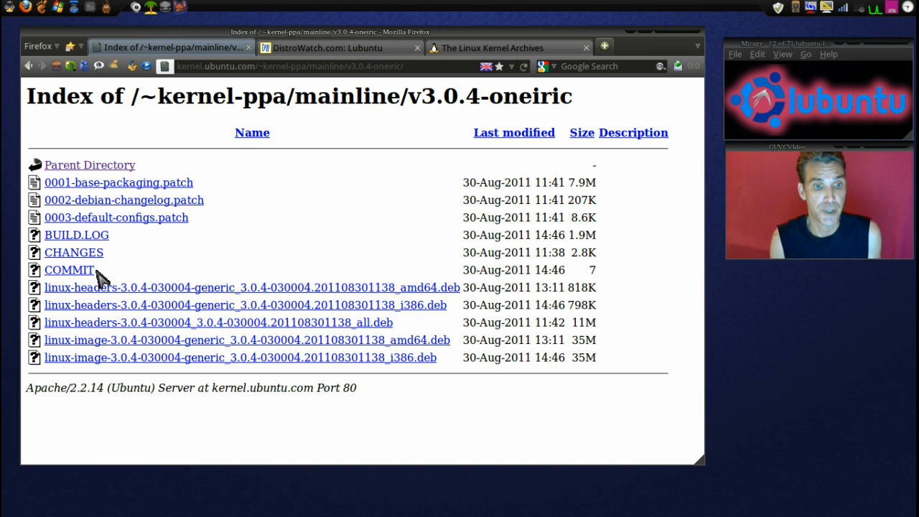
mouse_move(194, 296)
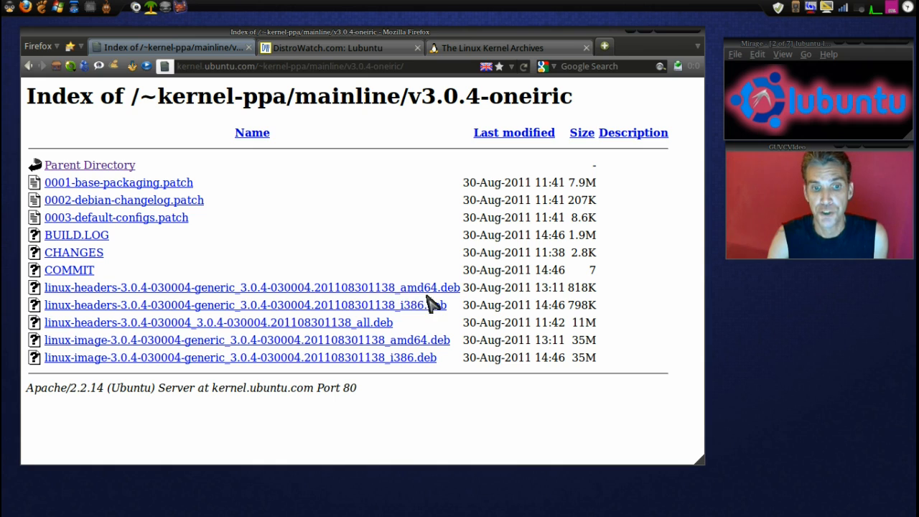
mouse_move(423, 296)
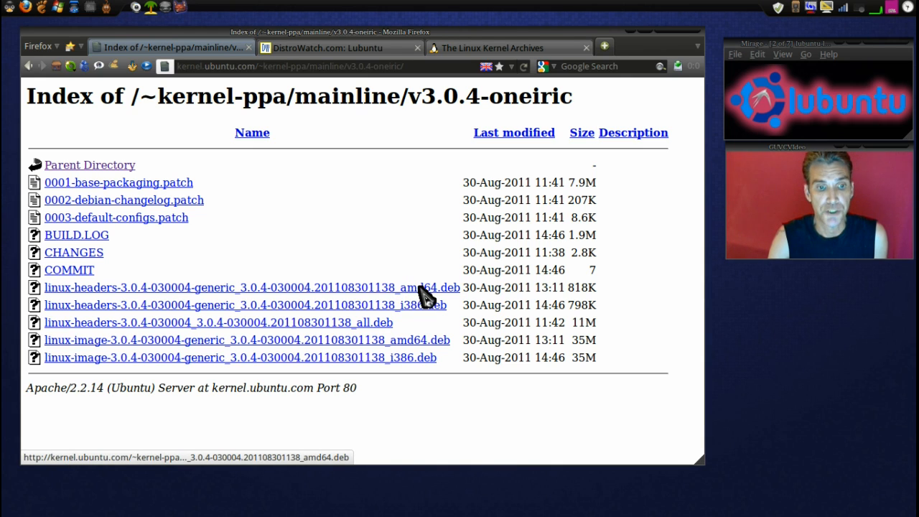
mouse_move(352, 333)
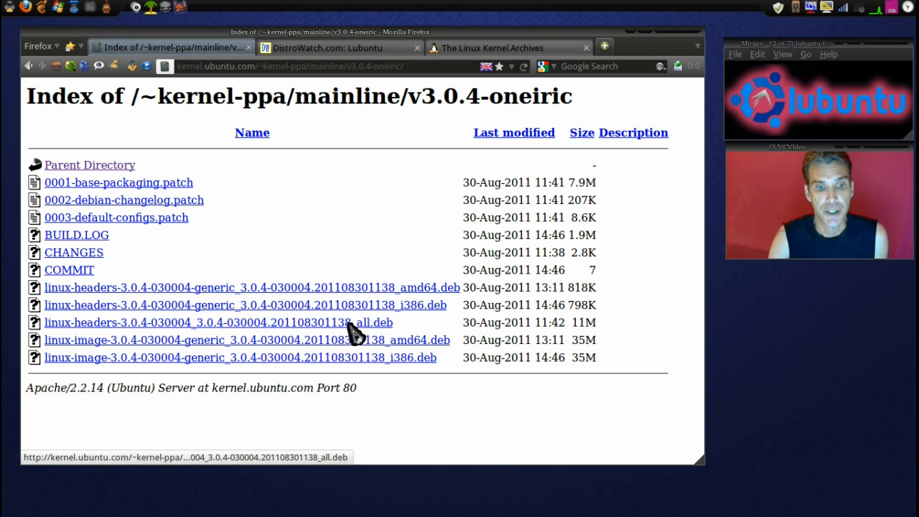
mouse_move(380, 343)
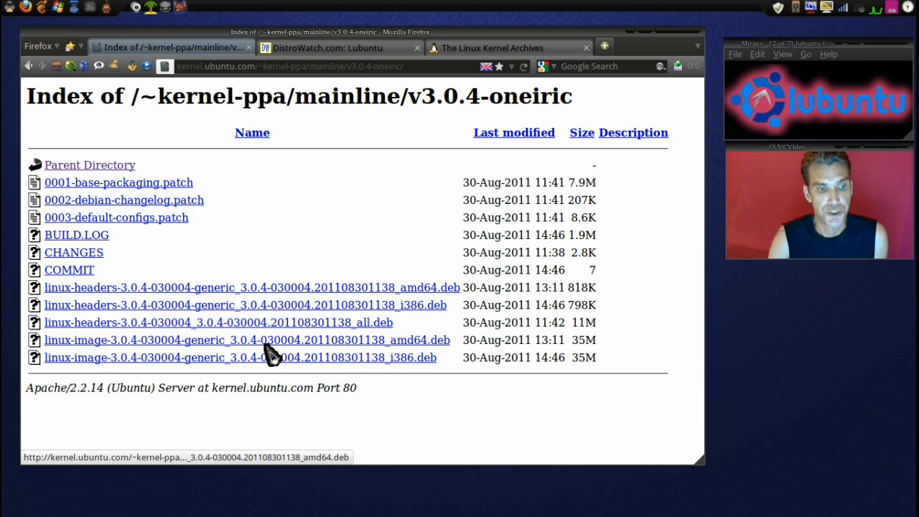
mouse_move(428, 349)
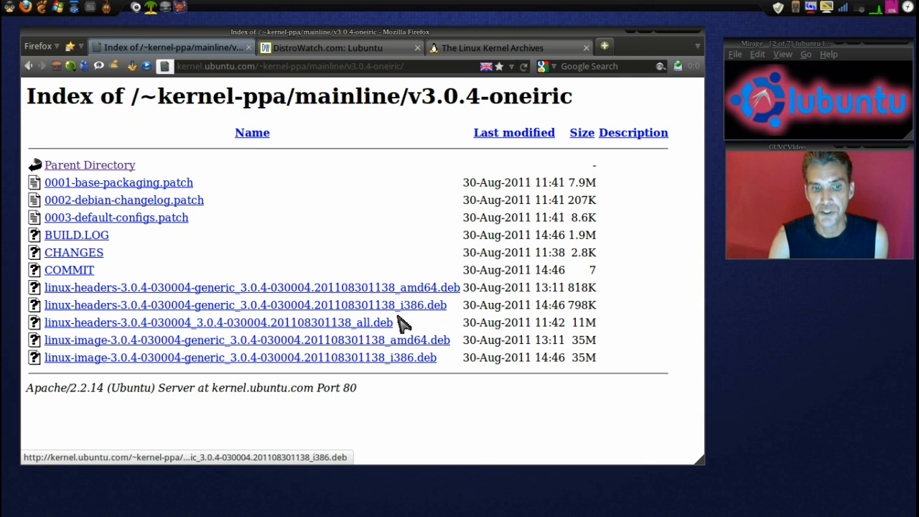
mouse_move(393, 362)
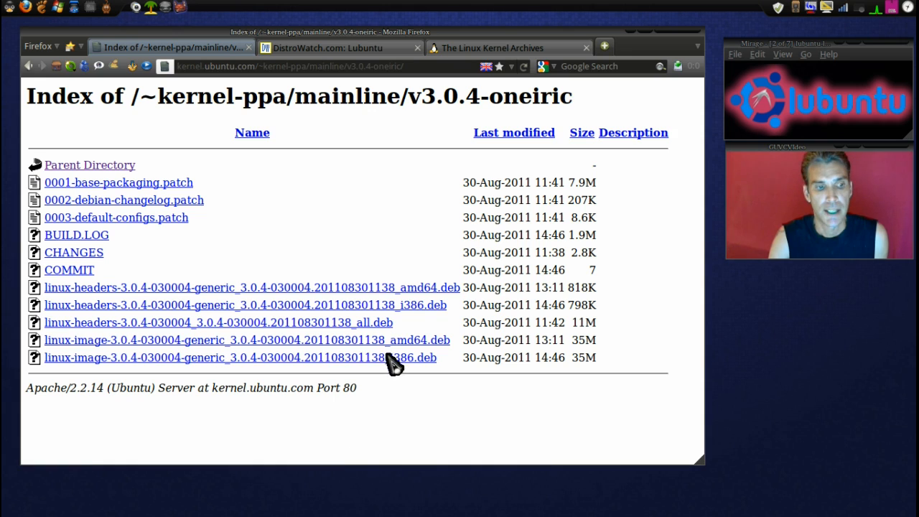
mouse_move(420, 370)
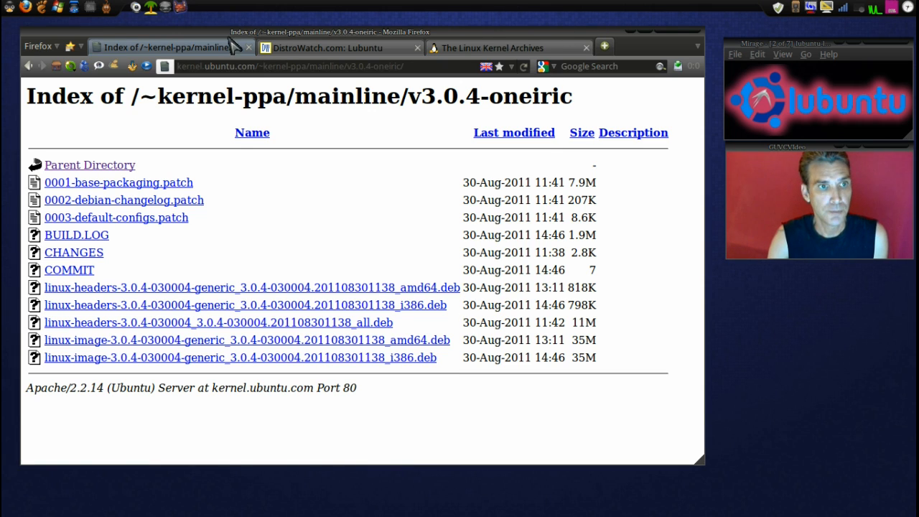
mouse_move(172, 7)
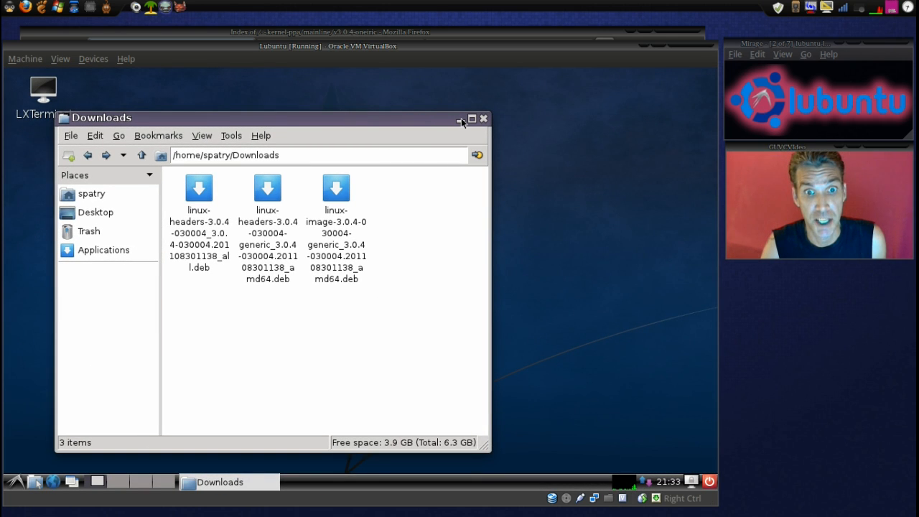
- Launch LXTerminal and run uname -r, reporting kernel 3.0.0-12-generic
click(461, 119)
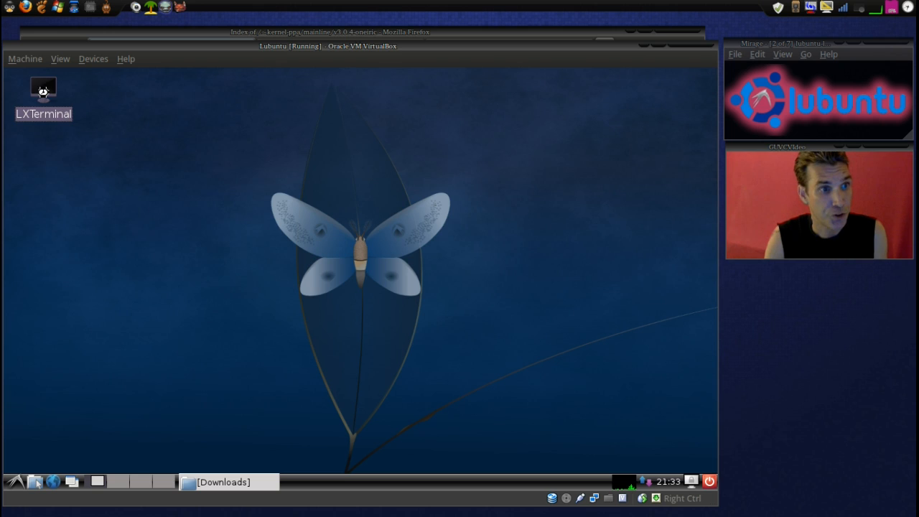
double_click(43, 88)
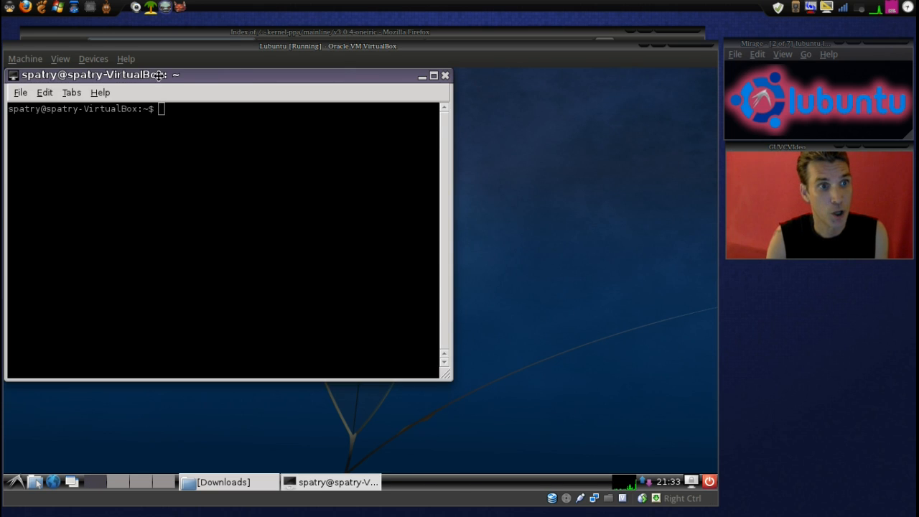
drag(101, 75, 256, 98)
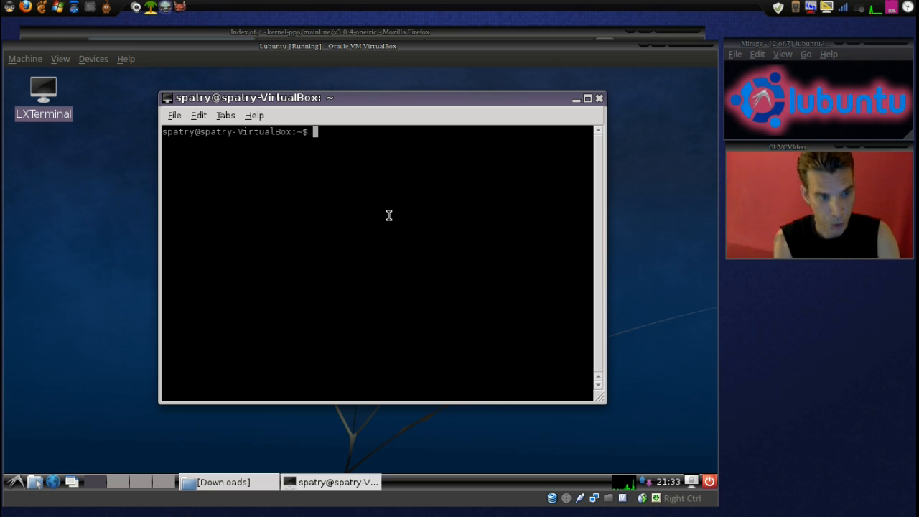
text(uname)
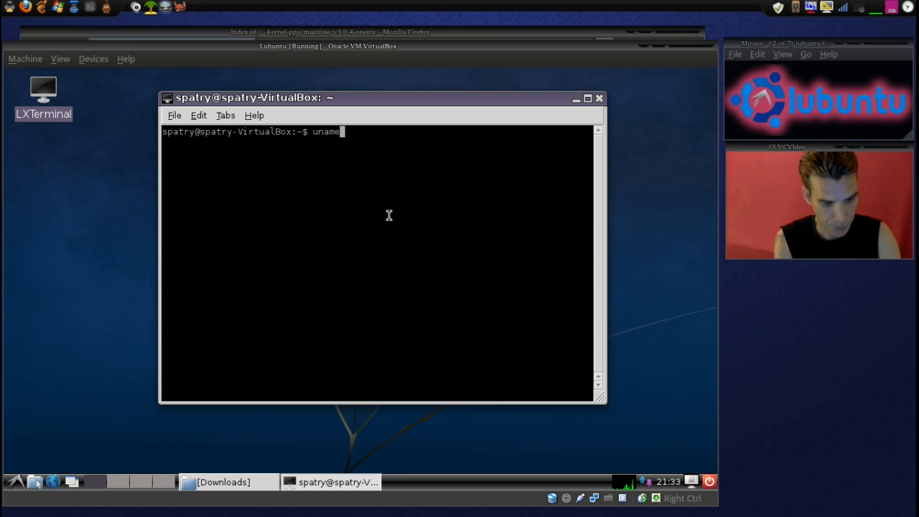
text(-r)
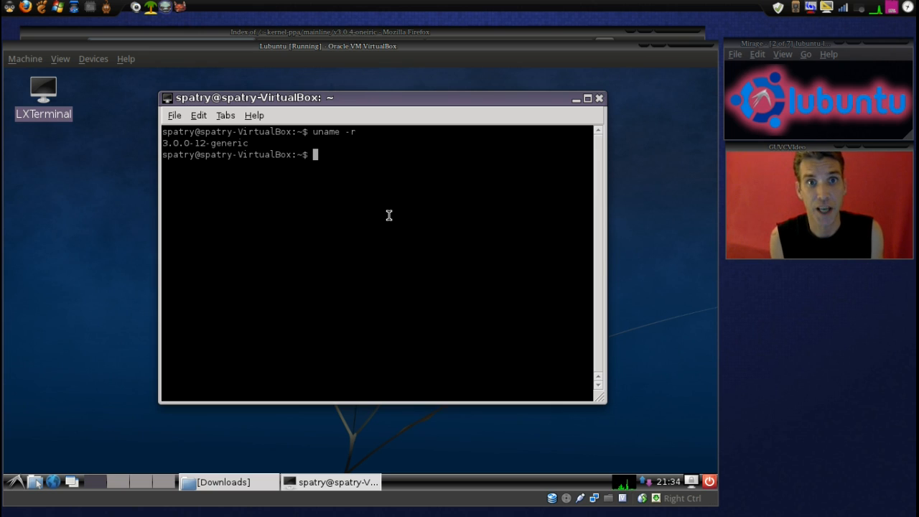
mouse_move(431, 121)
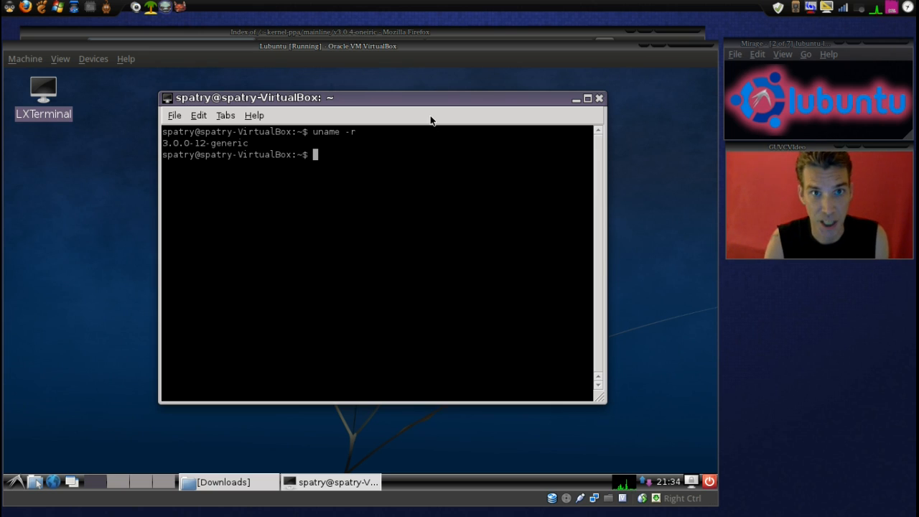
- Open the linux-headers-3.0.4-030004 all.deb from Downloads in GDebi Package Installer
click(223, 483)
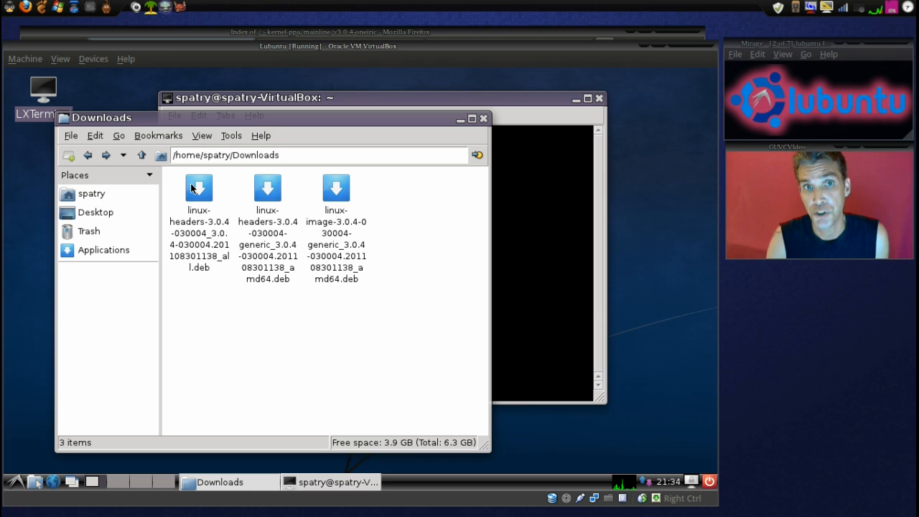
mouse_move(200, 194)
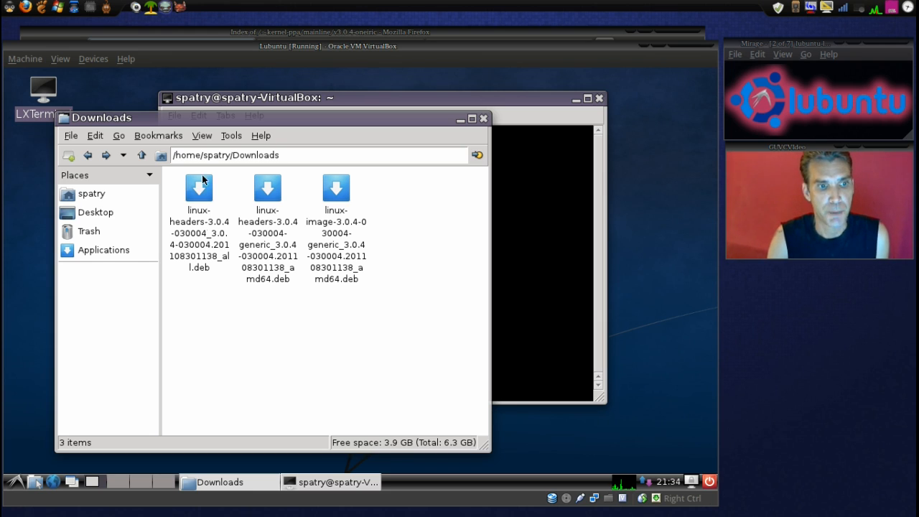
mouse_move(202, 226)
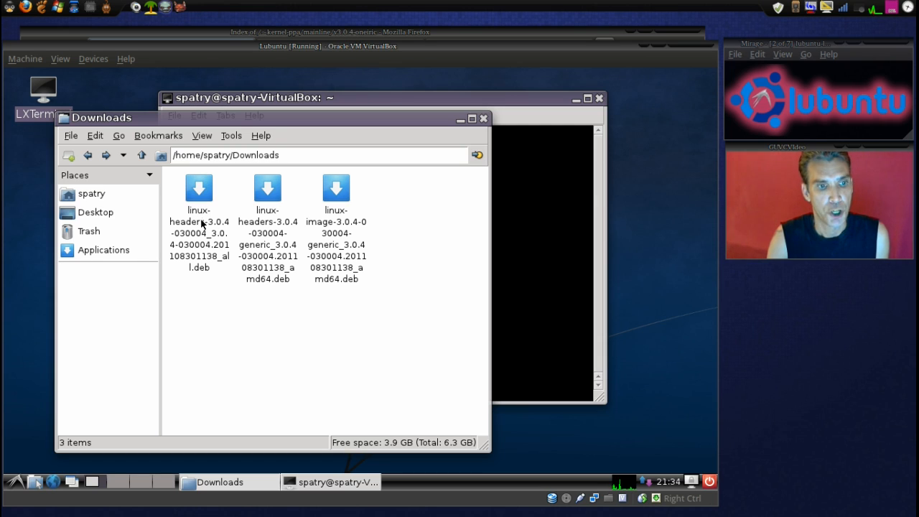
mouse_move(195, 234)
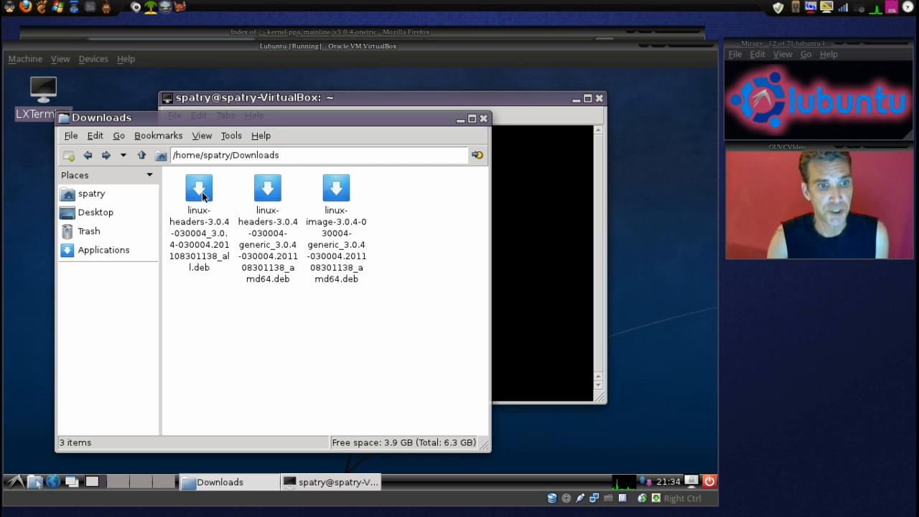
right_click(198, 194)
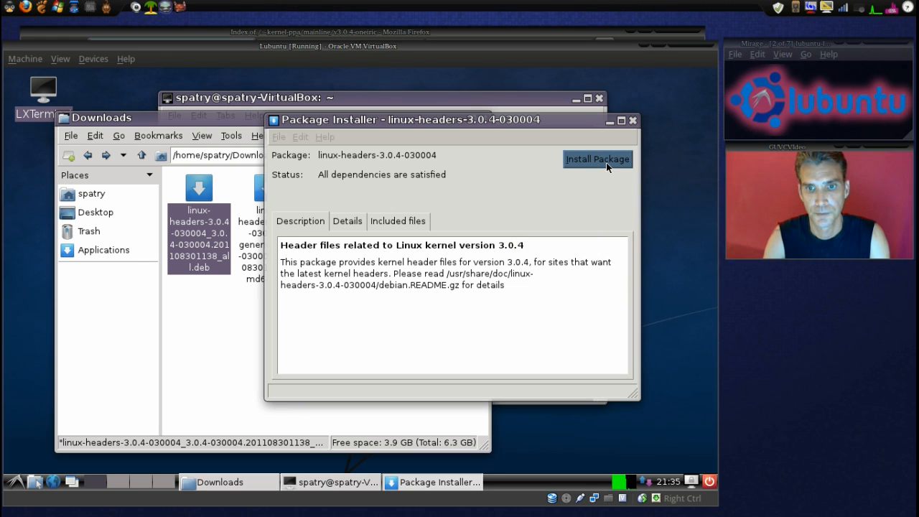
- Install the all-architecture linux-headers 3.0.4 package with the admin password and close GDebi
click(598, 158)
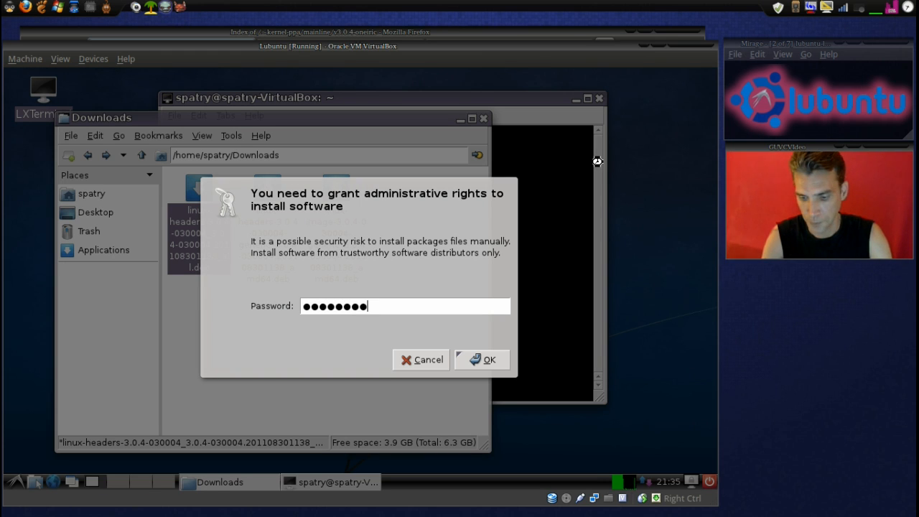
click(487, 360)
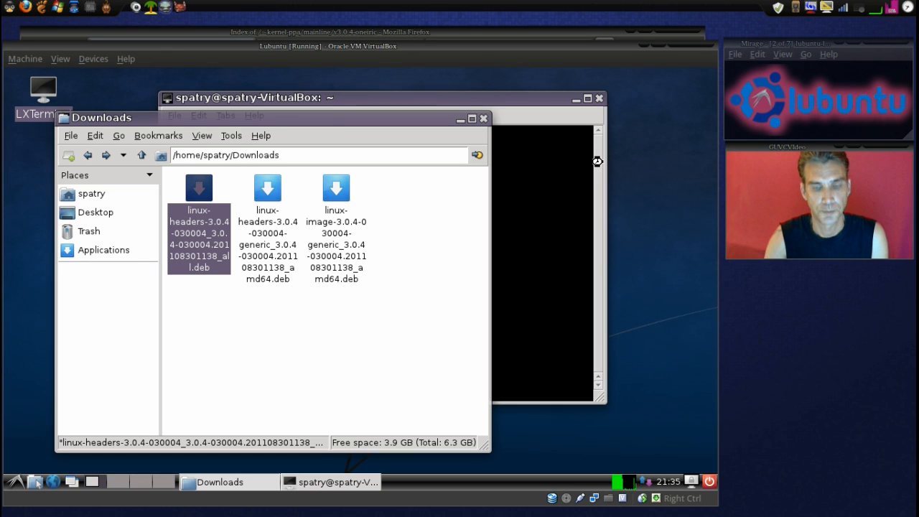
double_click(198, 186)
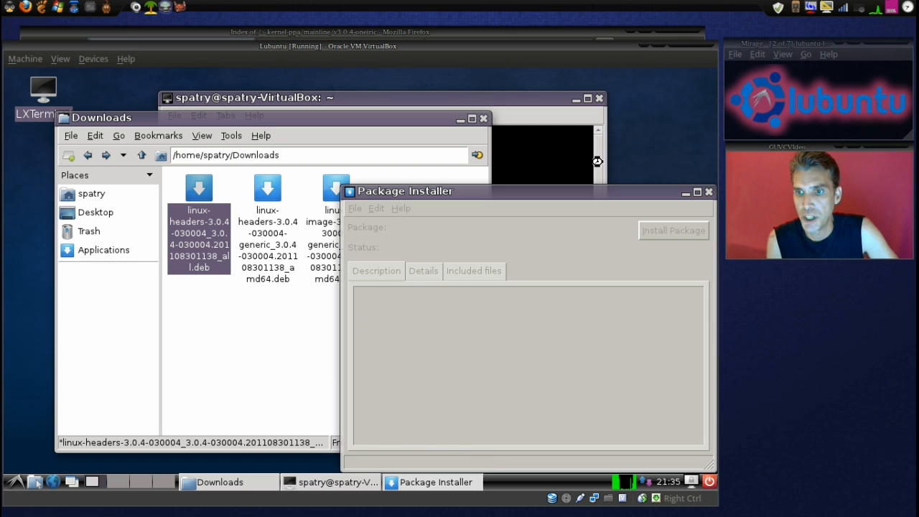
click(672, 230)
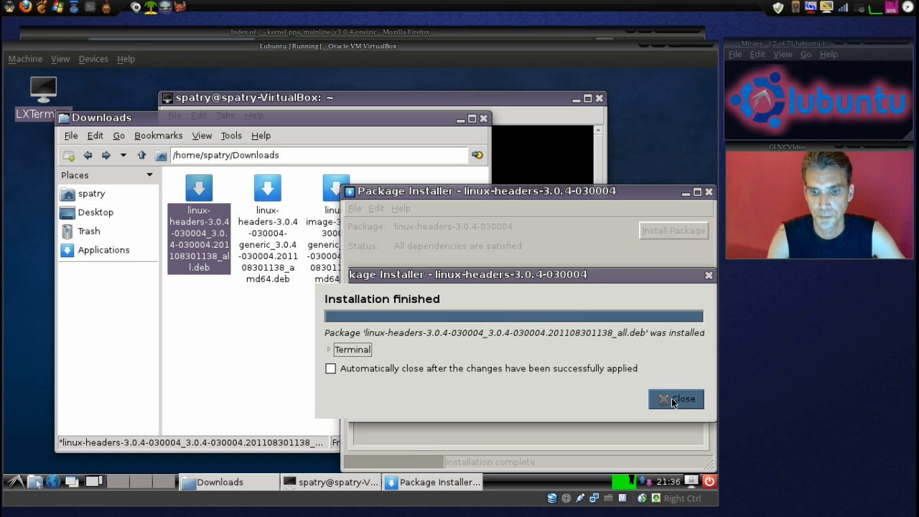
click(675, 399)
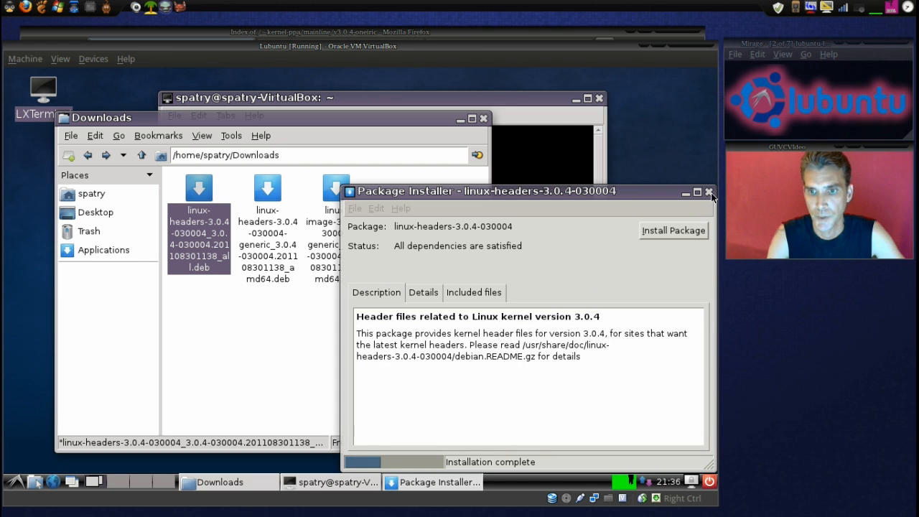
mouse_move(710, 192)
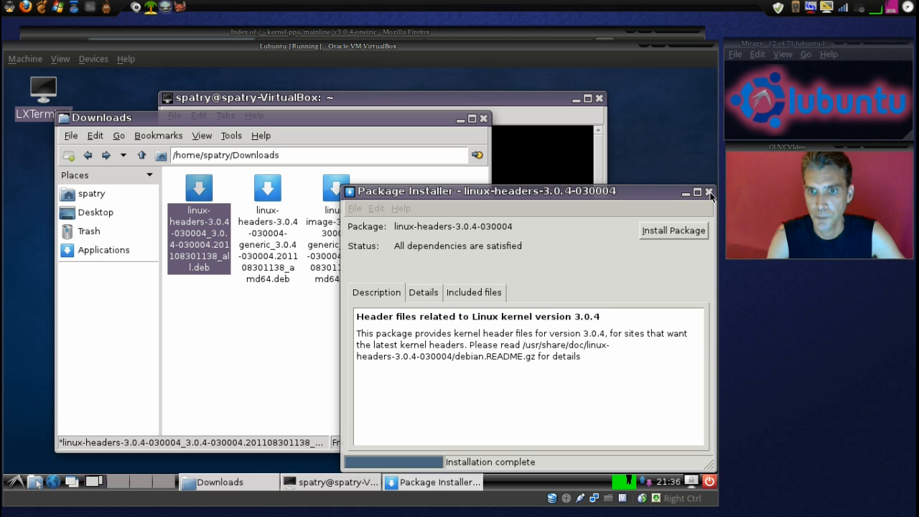
mouse_move(701, 178)
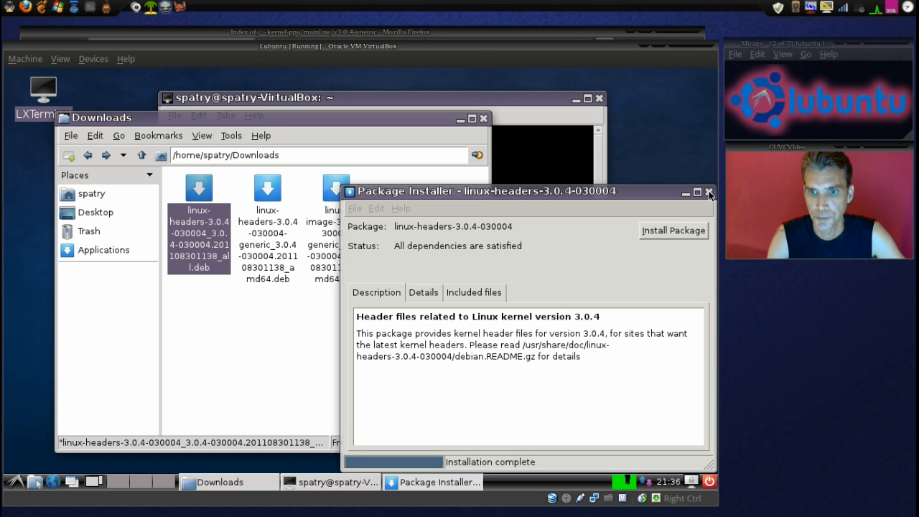
click(710, 193)
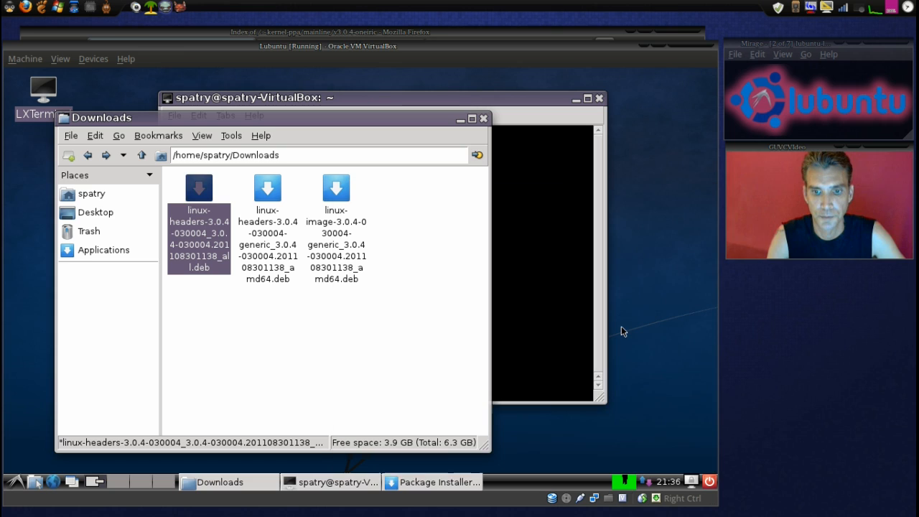
- Open the generic amd64 linux-headers 3.0.4 .deb in GDebi and start installing with the admin password
right_click(267, 189)
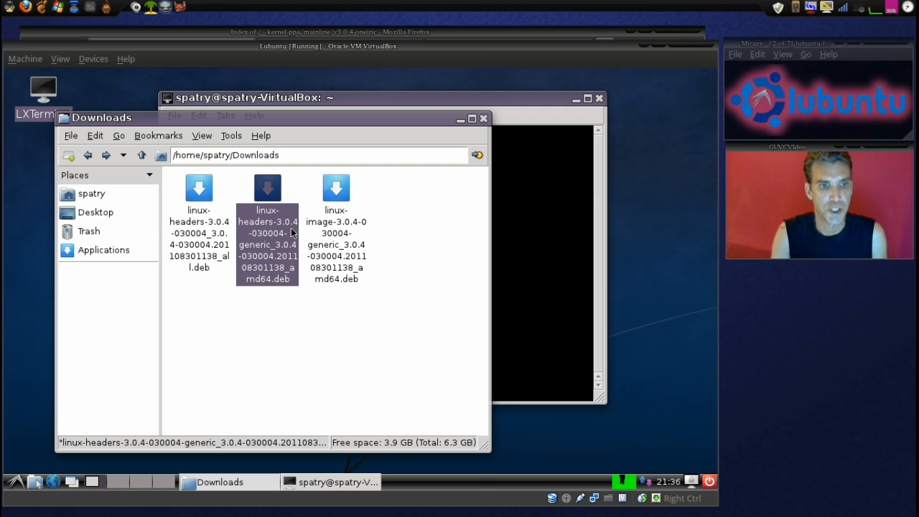
double_click(267, 201)
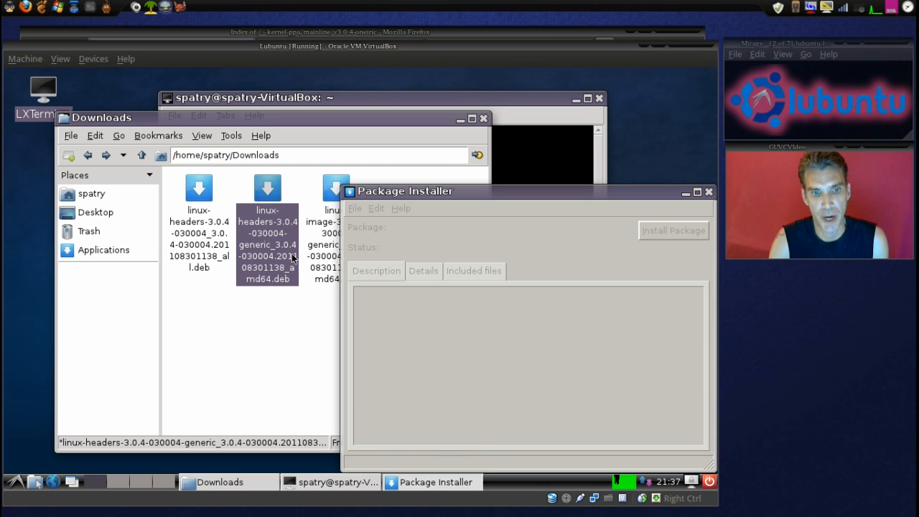
mouse_move(641, 114)
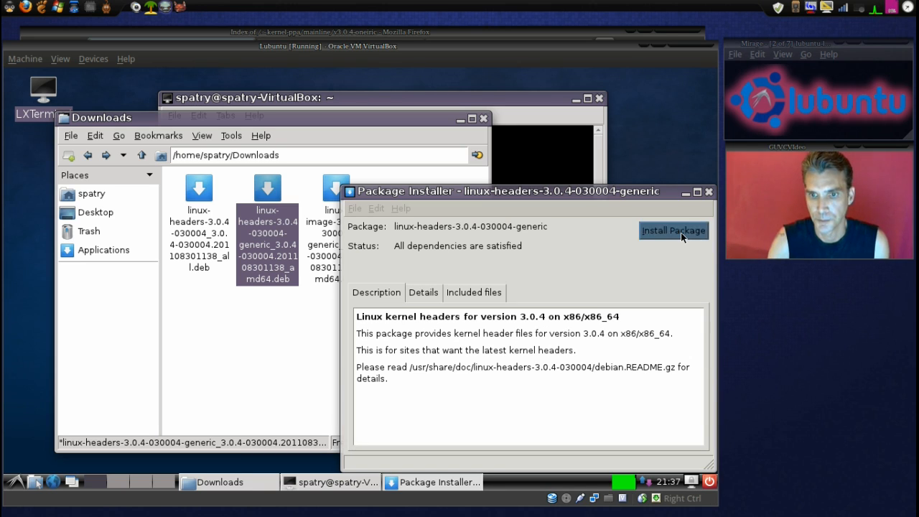
click(674, 230)
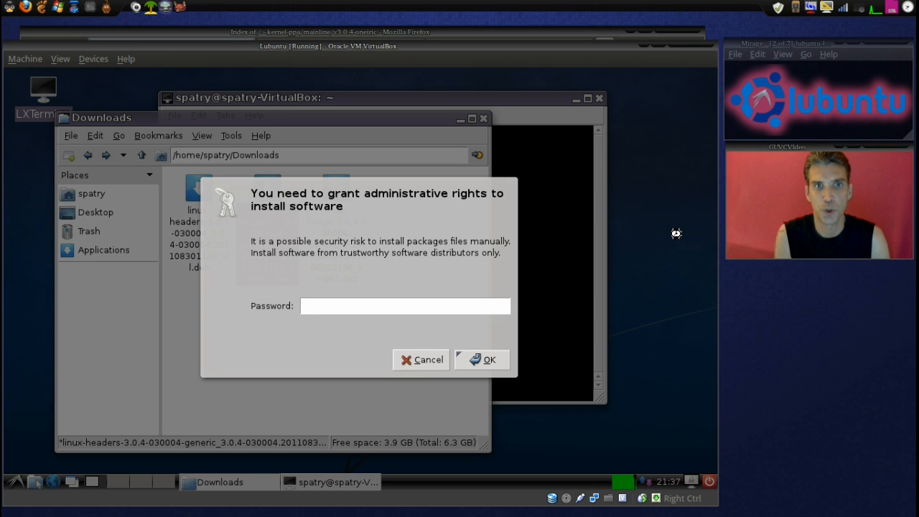
click(405, 306)
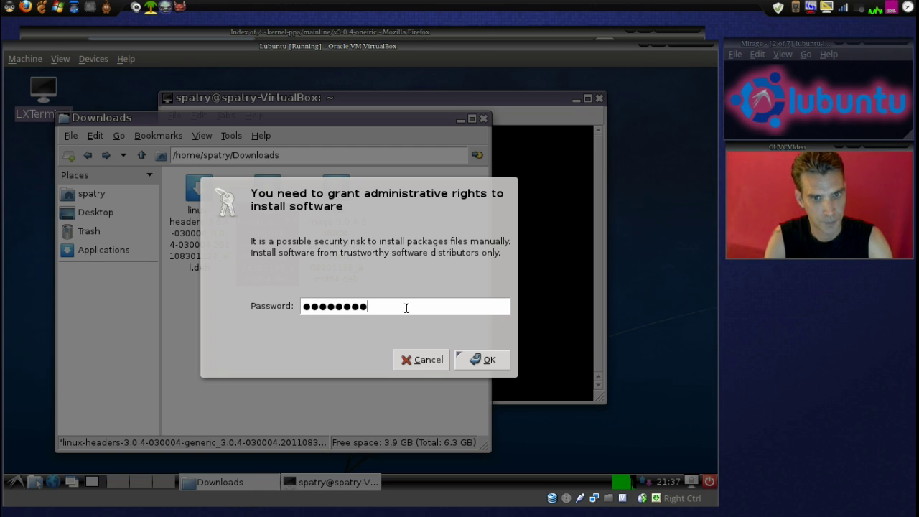
click(488, 359)
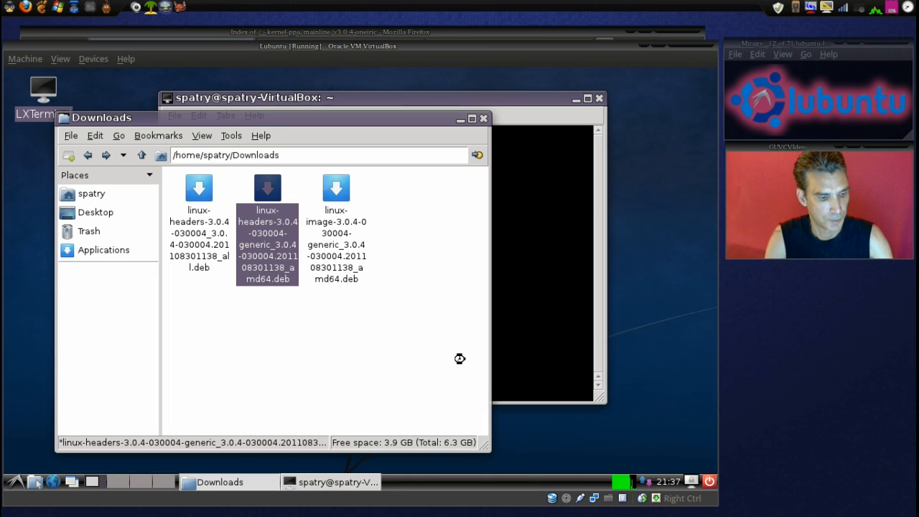
- Finish installing the generic headers package, dismiss the finished notice and close GDebi
double_click(267, 188)
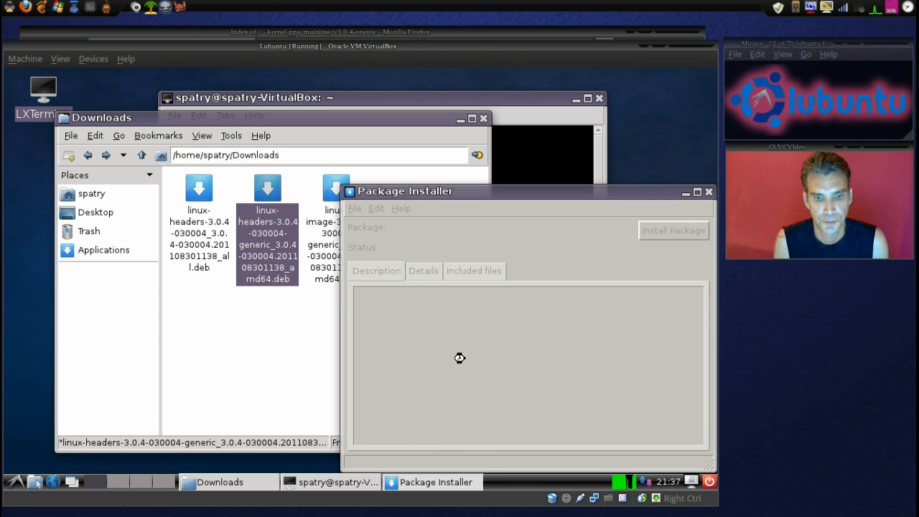
mouse_move(454, 356)
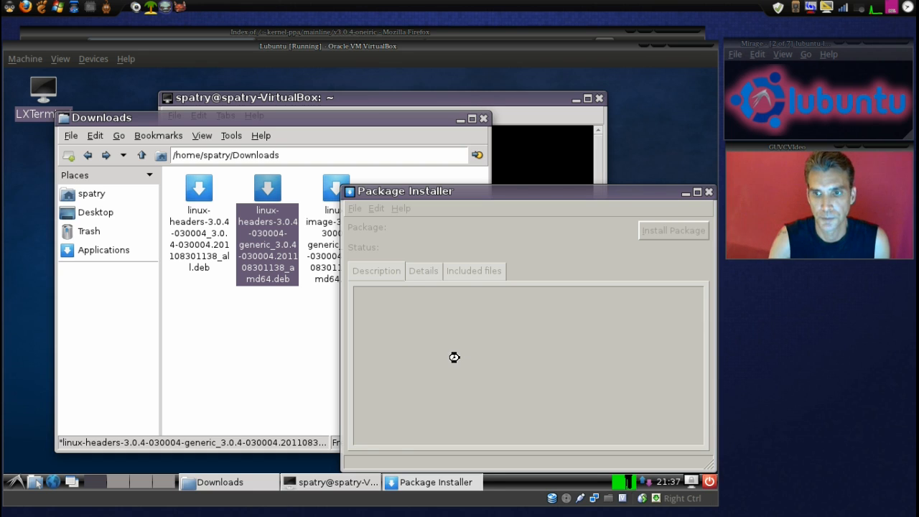
click(672, 230)
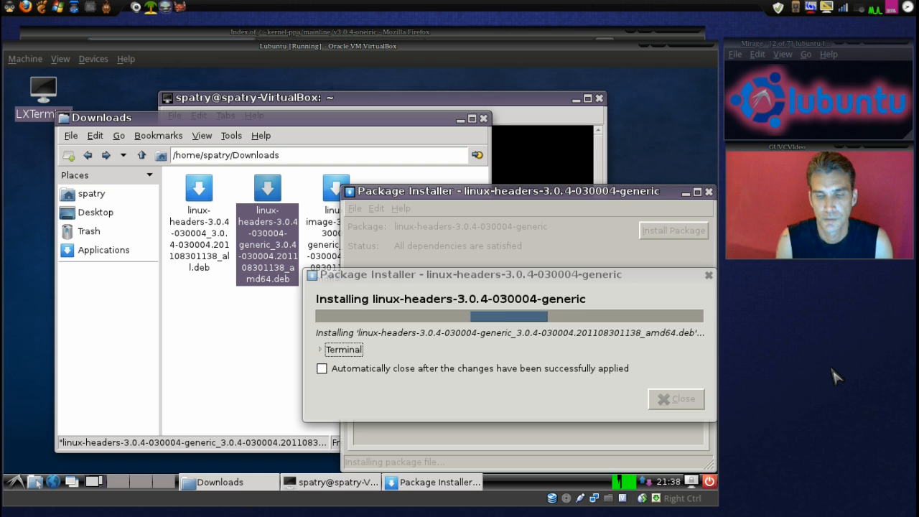
mouse_move(860, 14)
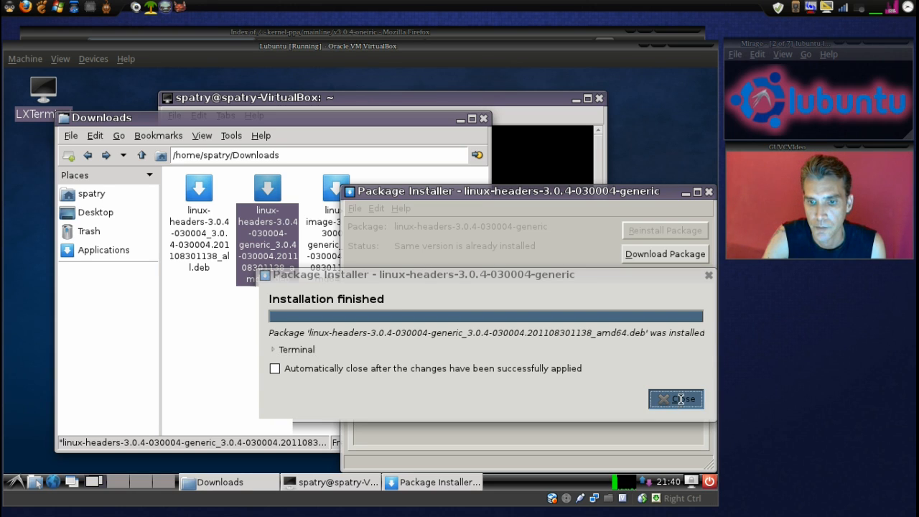
click(679, 399)
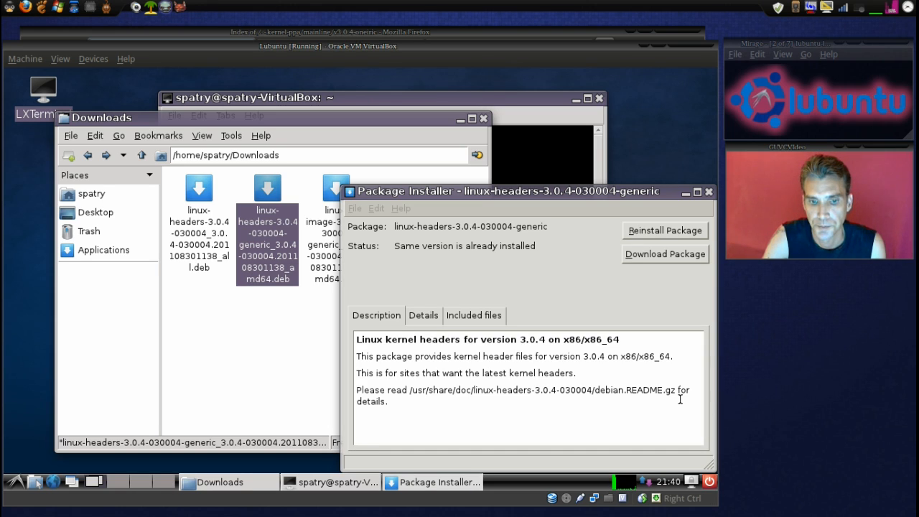
mouse_move(710, 192)
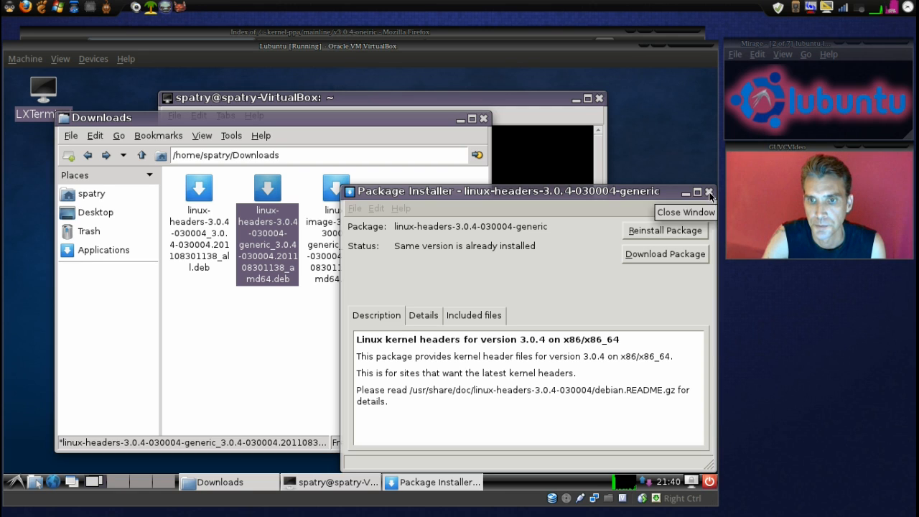
click(710, 191)
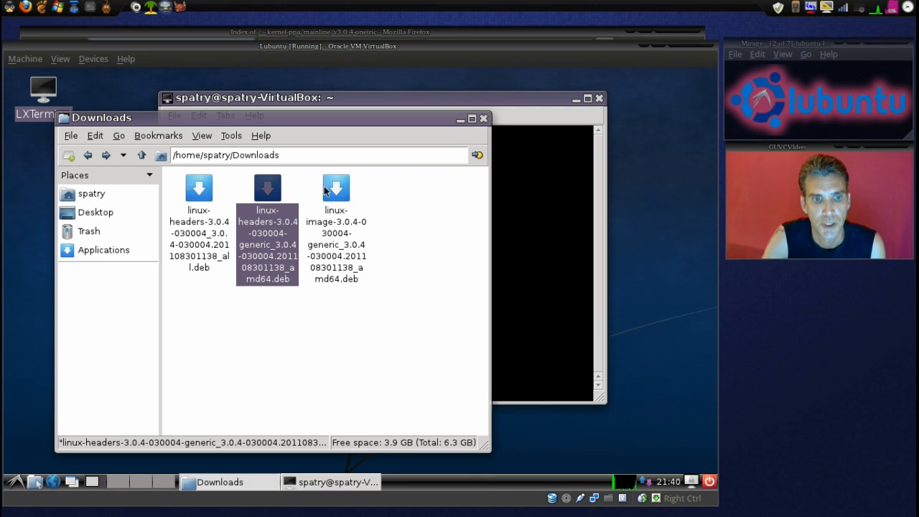
- Install the linux-image-3.0.4-030004-generic amd64 package in GDebi and try closing the installer
right_click(337, 188)
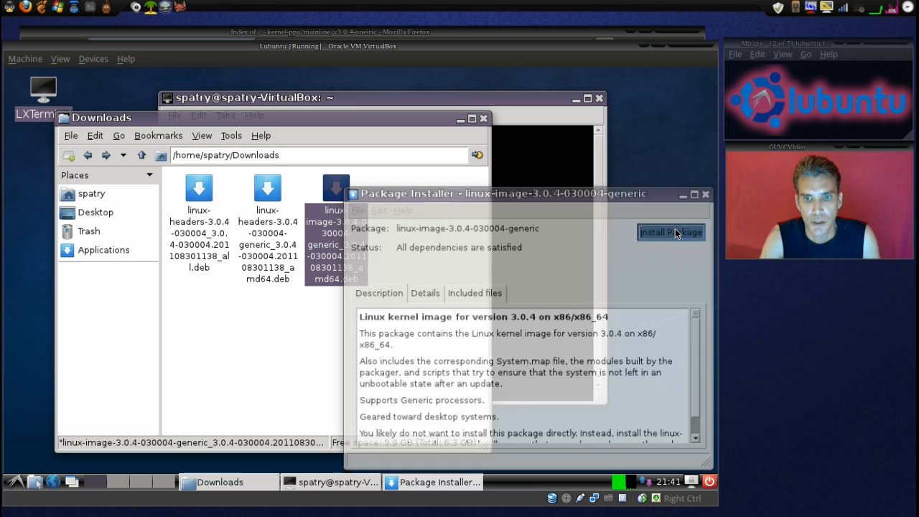
click(671, 233)
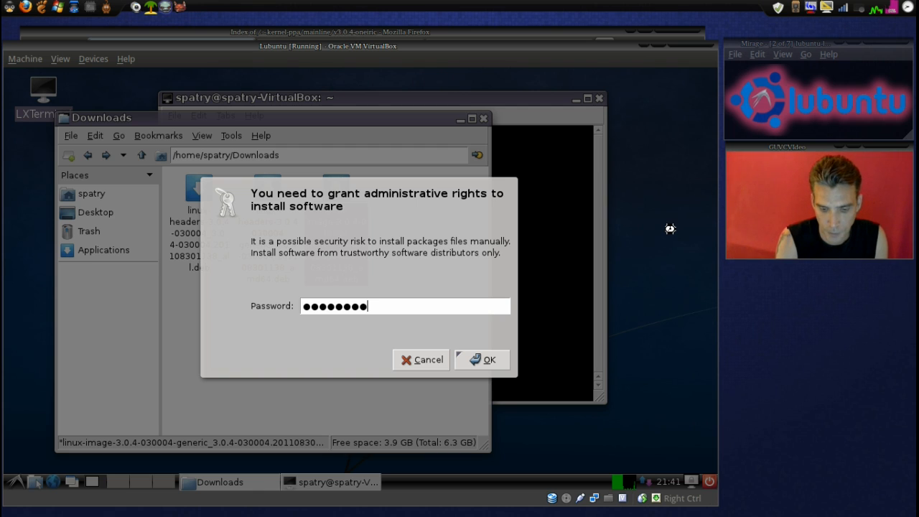
click(488, 359)
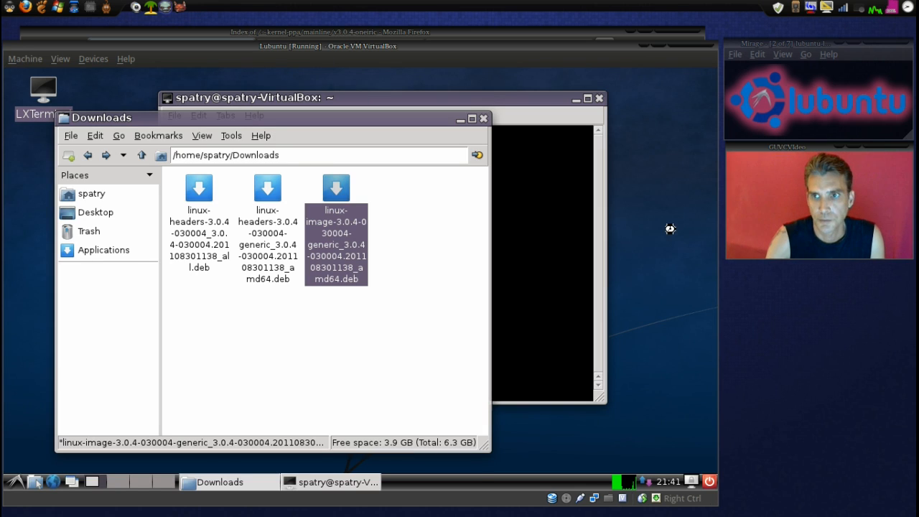
double_click(336, 187)
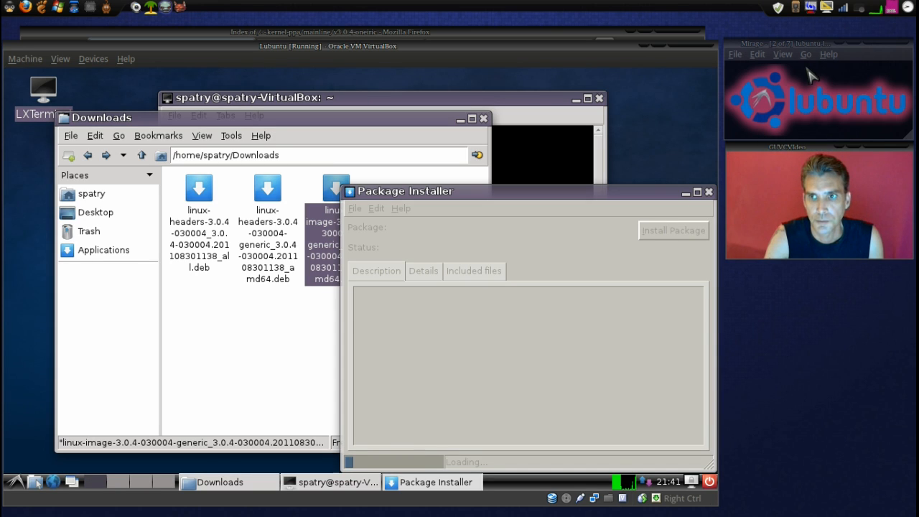
click(877, 8)
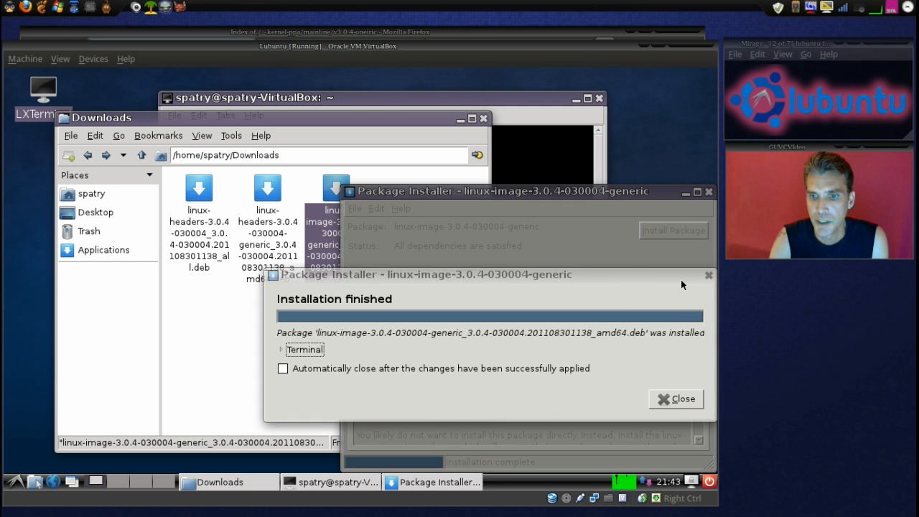
mouse_move(686, 412)
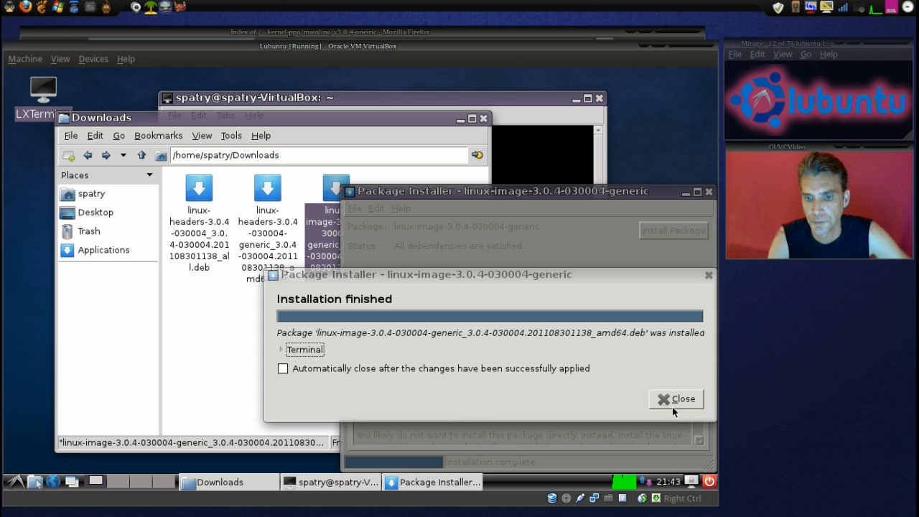
mouse_move(673, 313)
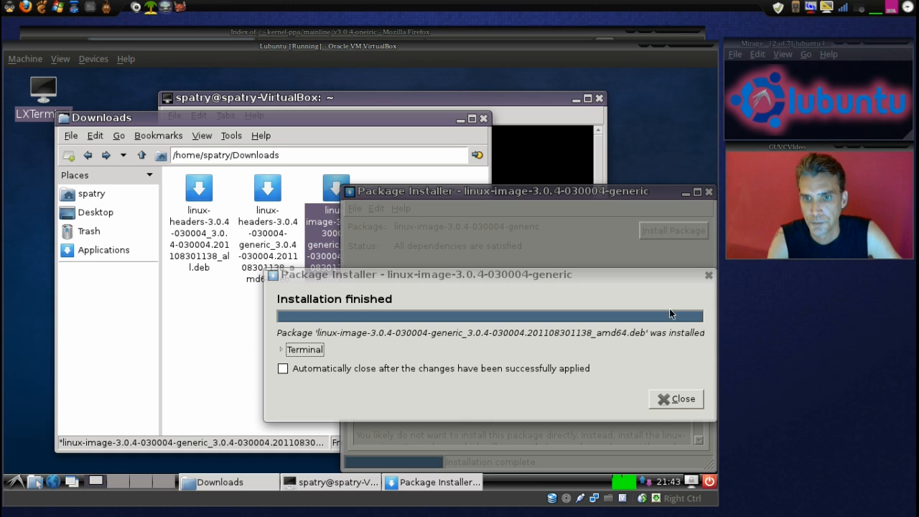
click(710, 193)
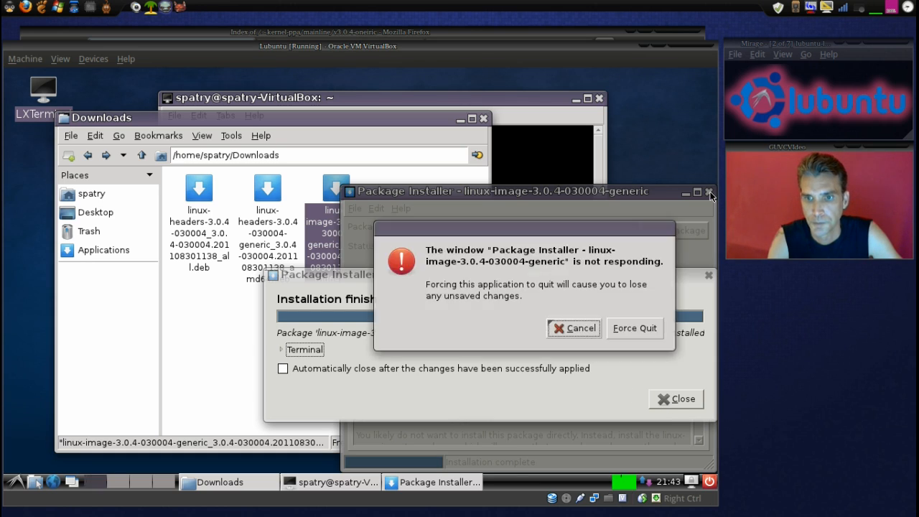
- Force-quit the unresponsive GDebi window and log out of the Lubuntu session
click(635, 327)
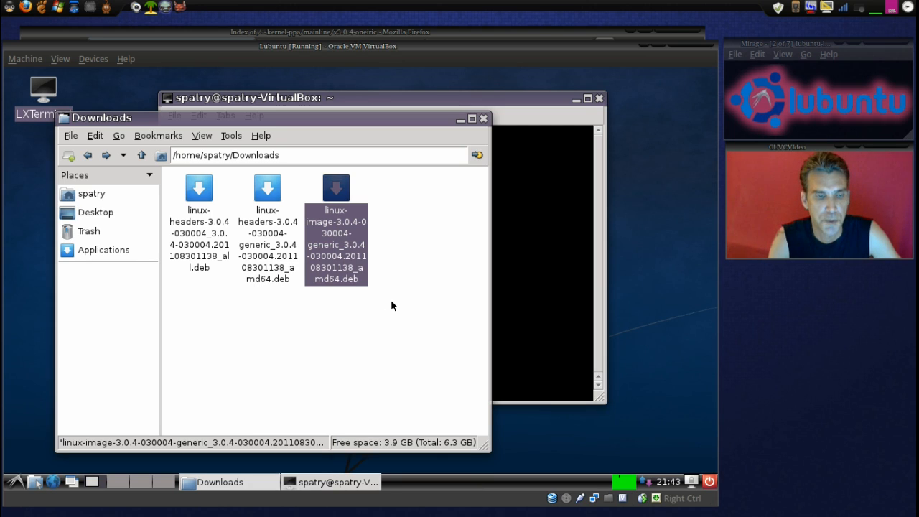
mouse_move(412, 296)
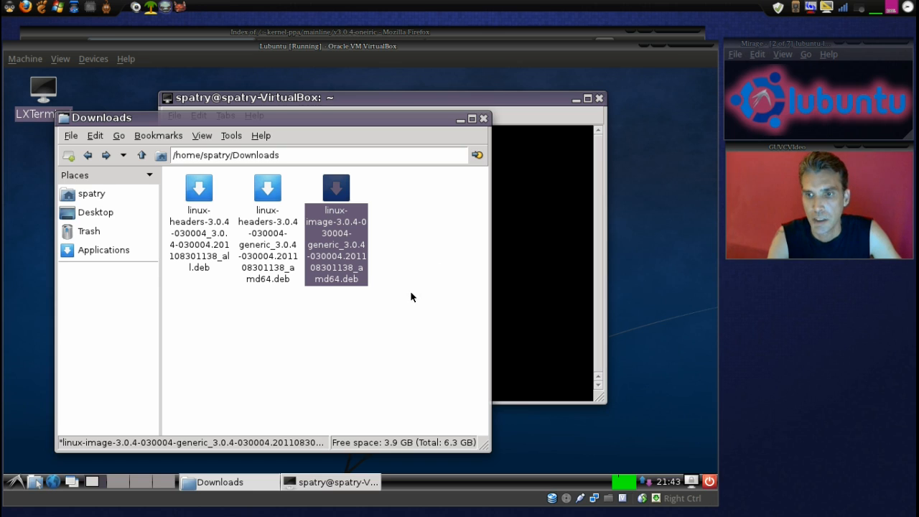
mouse_move(421, 265)
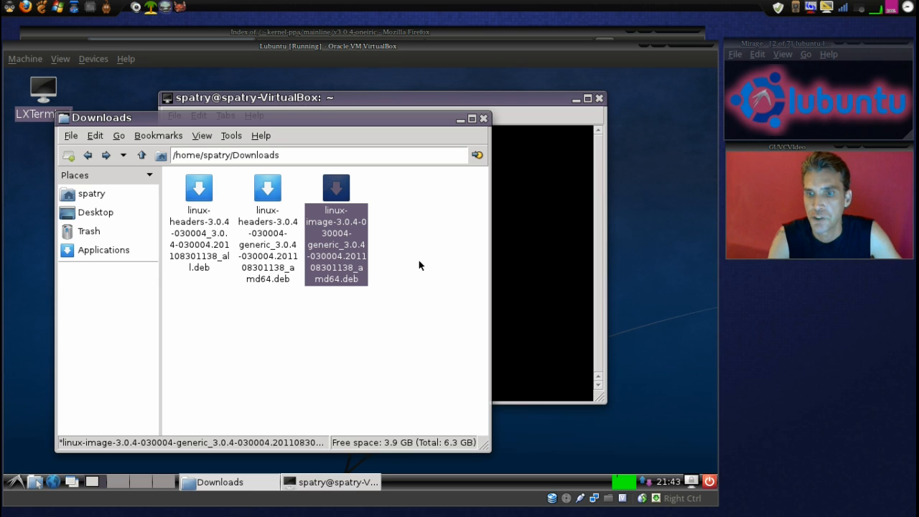
mouse_move(638, 356)
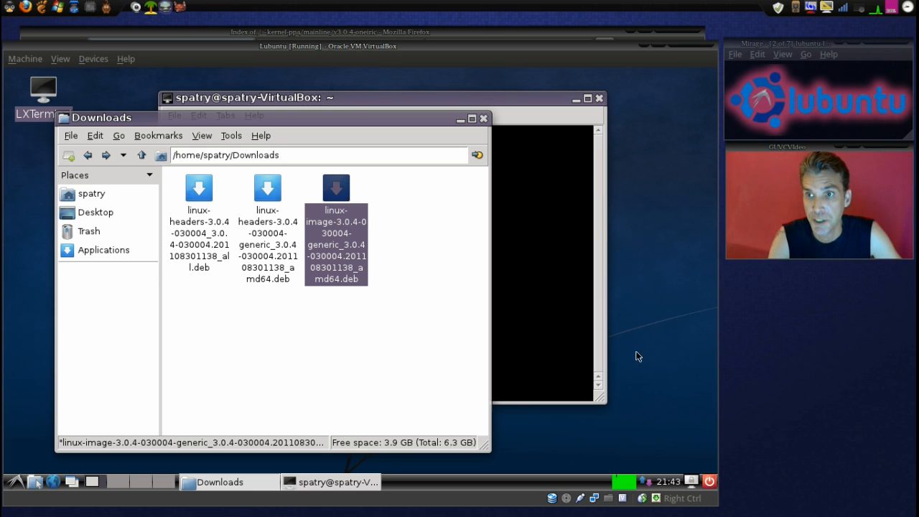
mouse_move(641, 288)
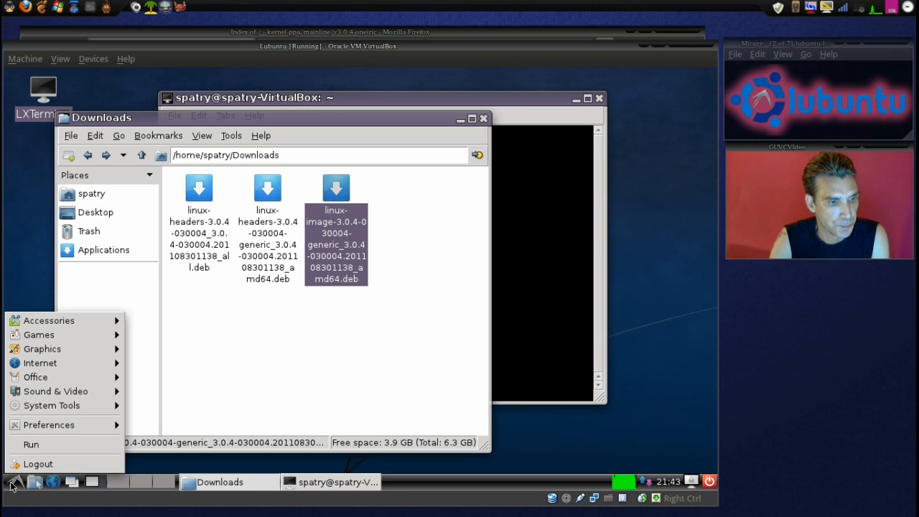
mouse_move(37, 464)
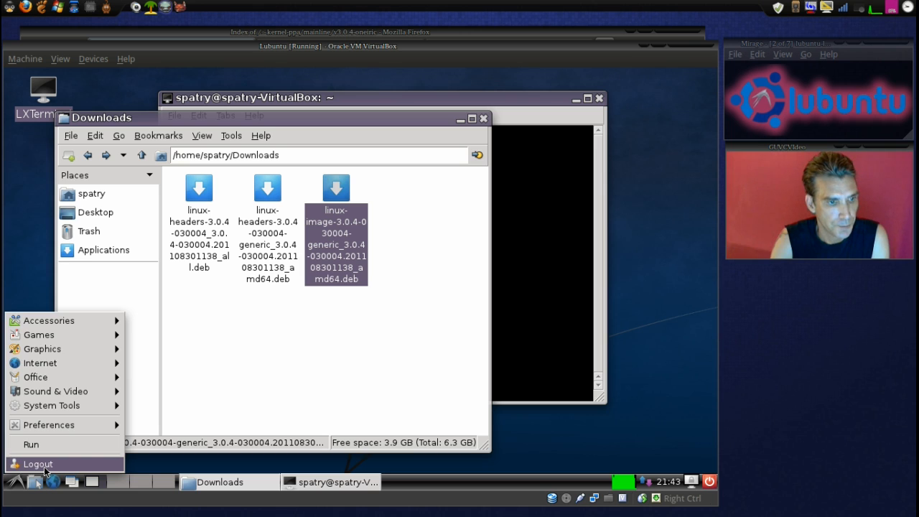
click(37, 464)
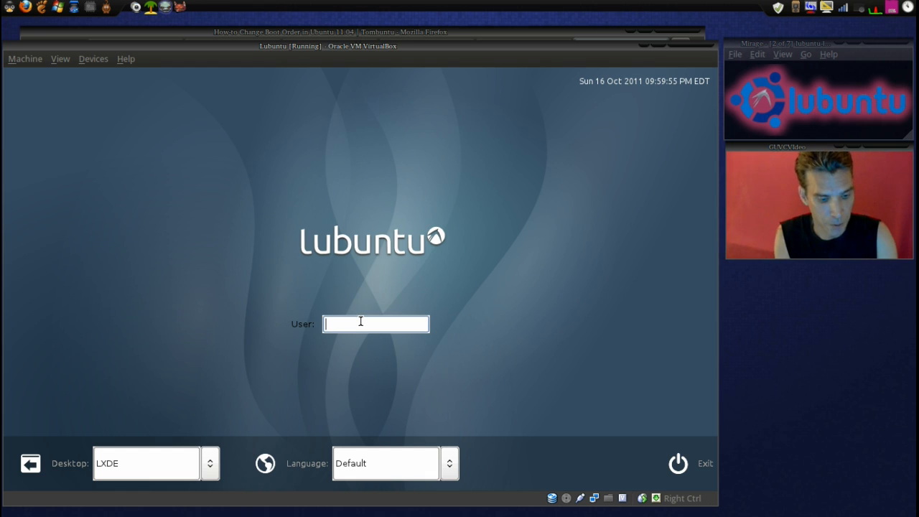
- Log in at LightDM with the username and password to load the LXDE desktop
text(12)
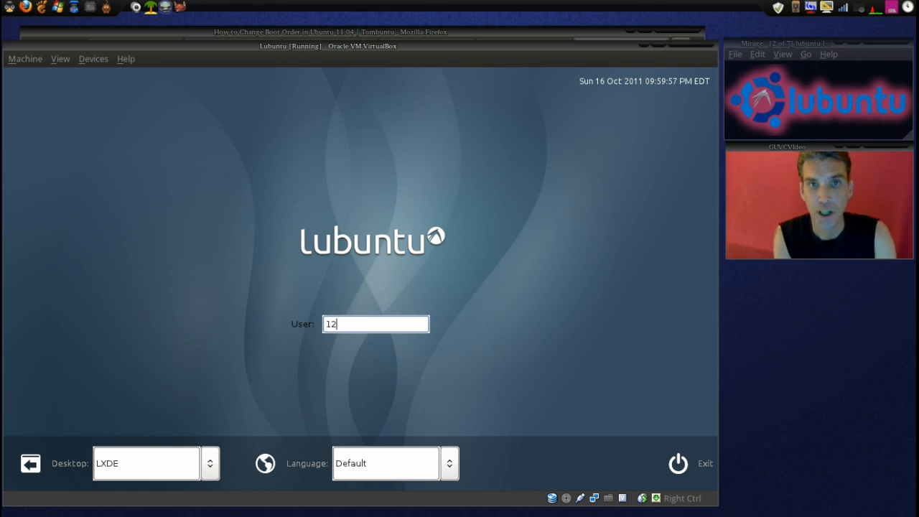
text(spa)
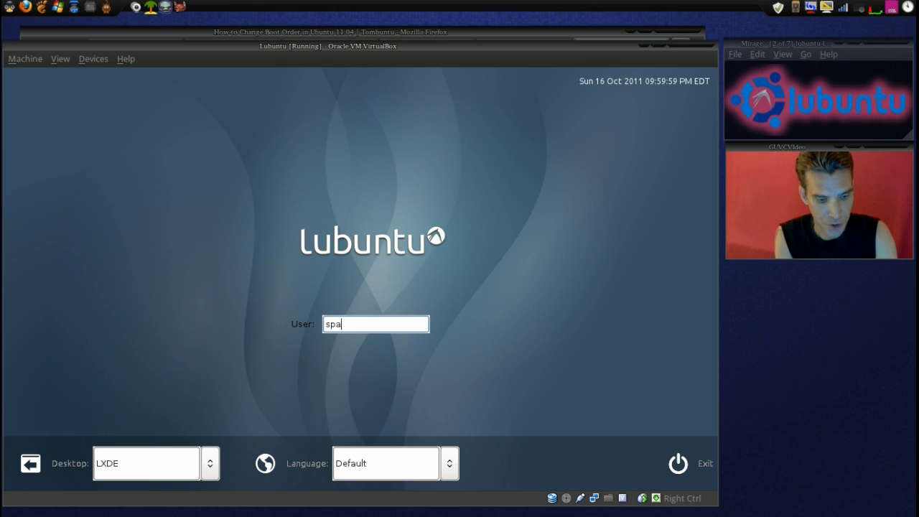
text(try)
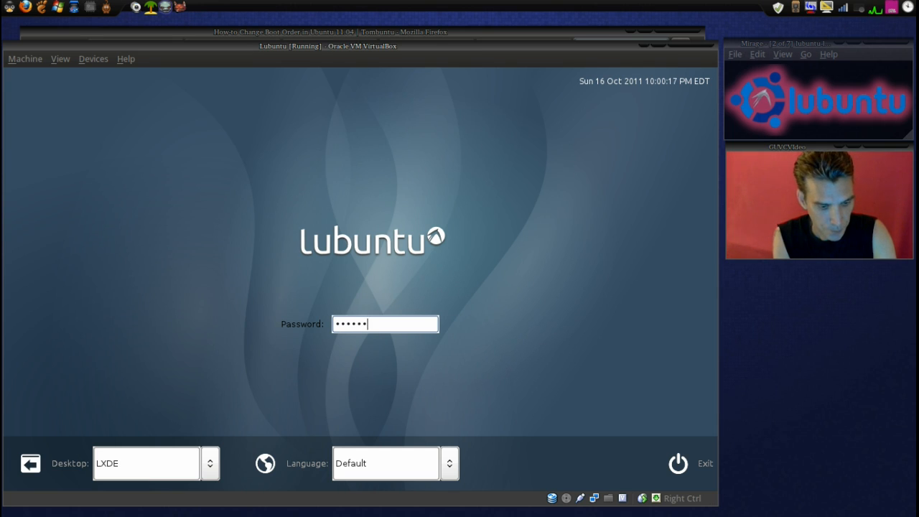
text(••)
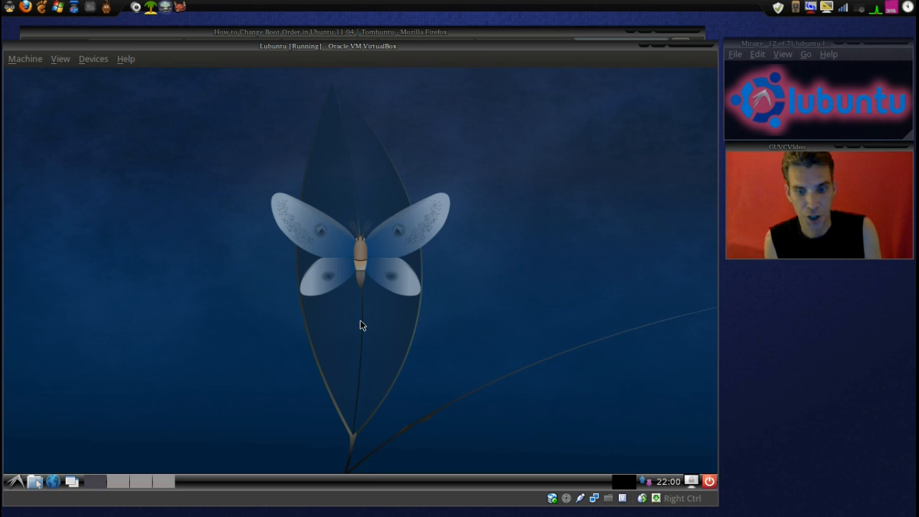
mouse_move(454, 290)
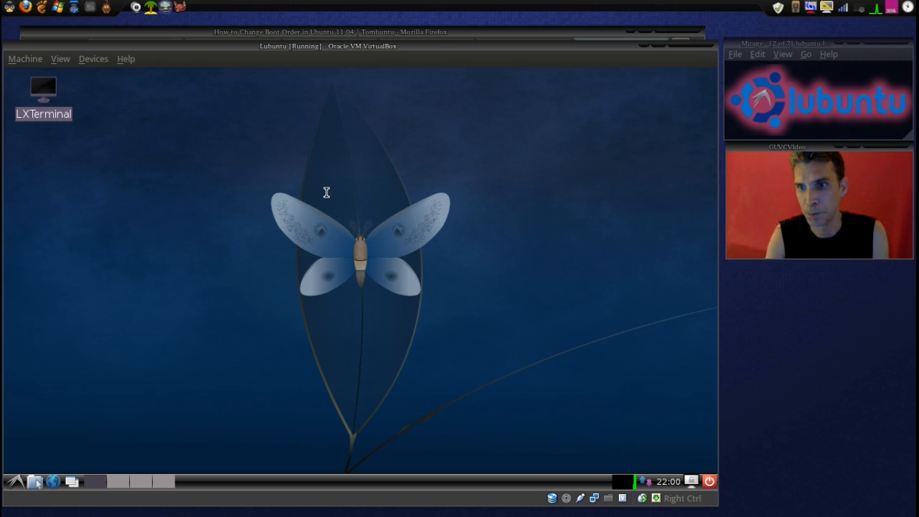
- Run uname -r in LXTerminal, confirming kernel 3.0.4-030004-generic, then close the terminal
double_click(43, 88)
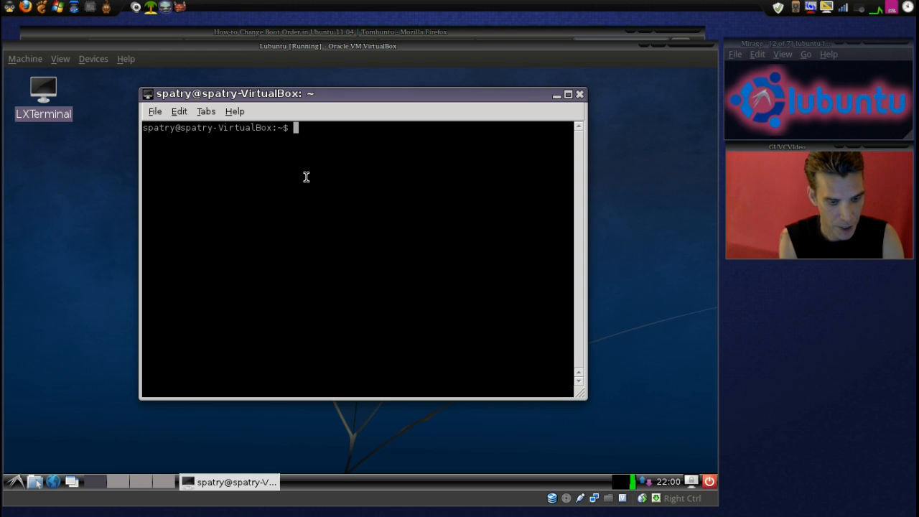
text(uname)
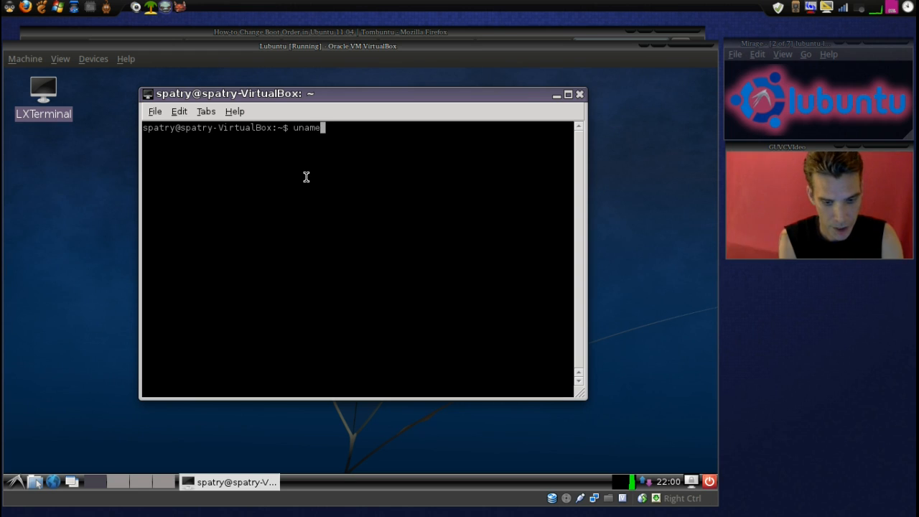
text(-r)
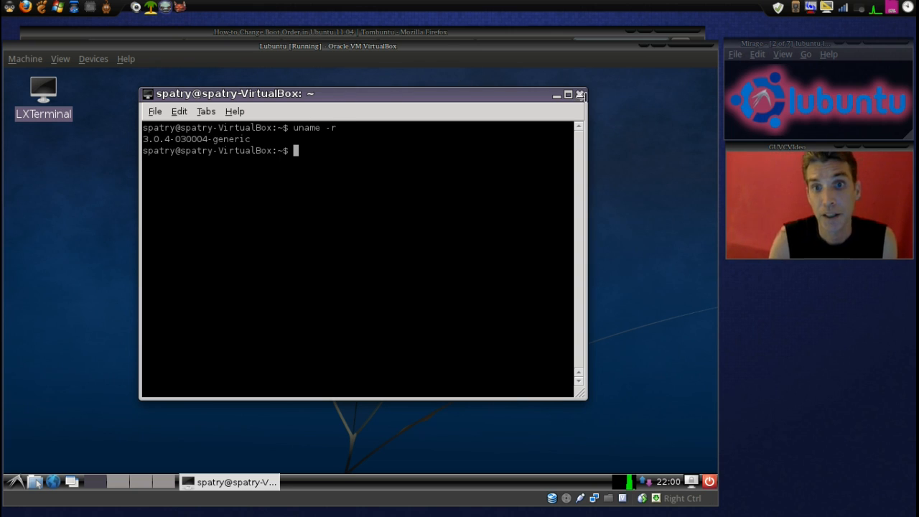
click(579, 94)
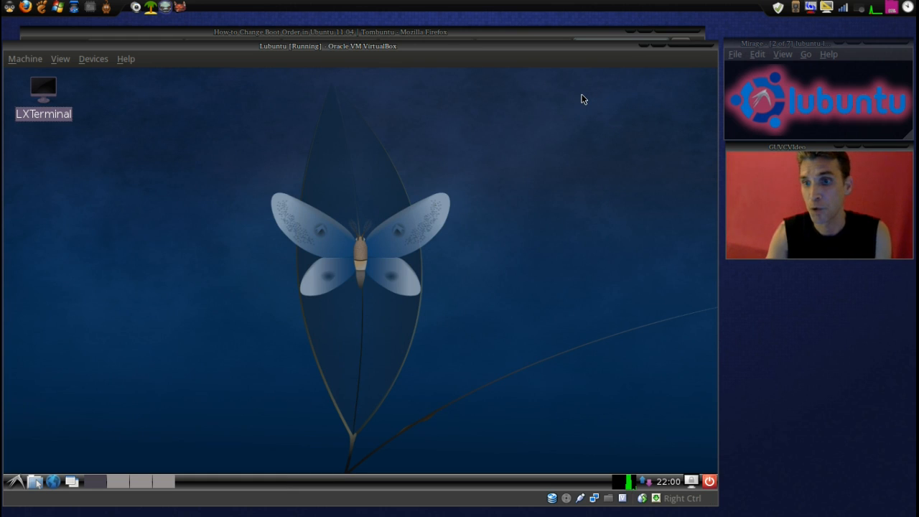
mouse_move(299, 310)
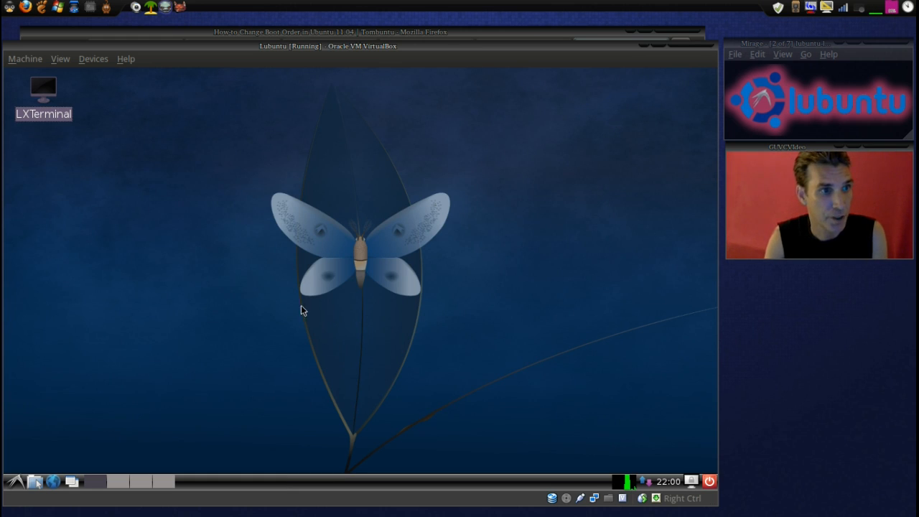
- Launch Pidgin from the Internet menu and nudge its Accounts window toward the upper left
click(10, 483)
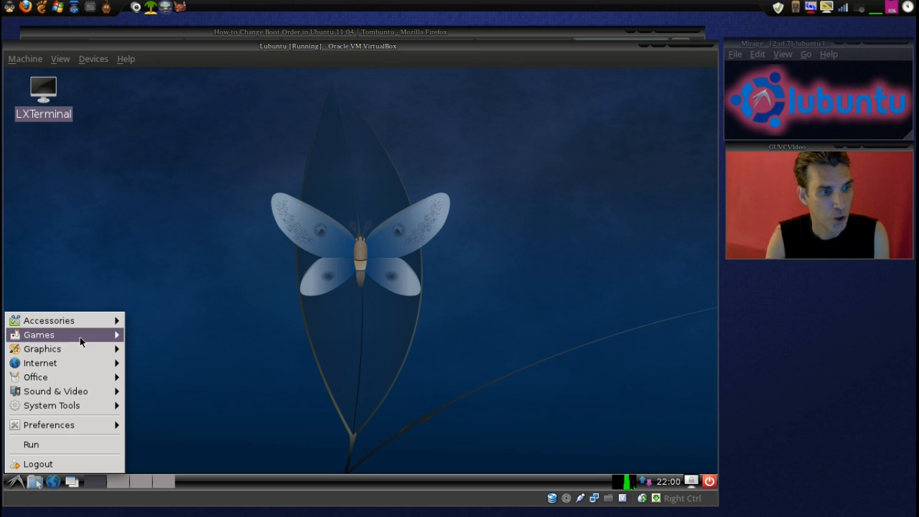
mouse_move(49, 320)
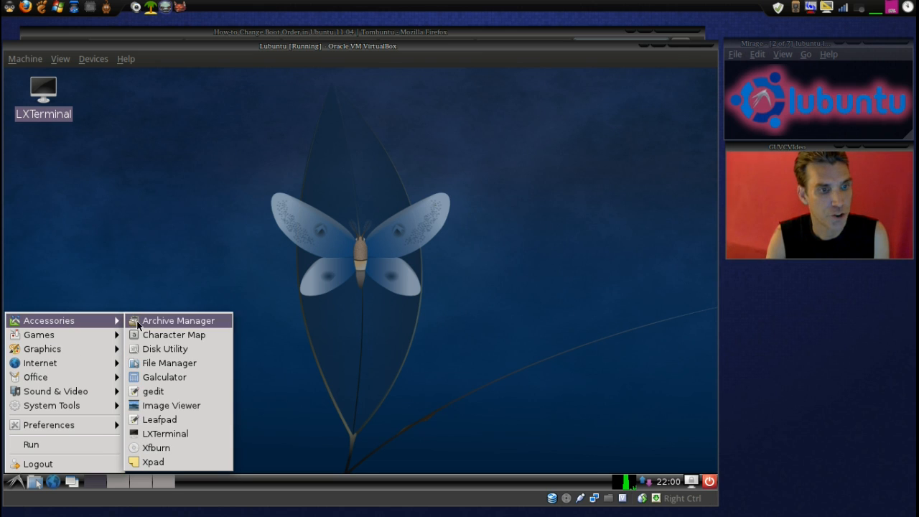
mouse_move(155, 449)
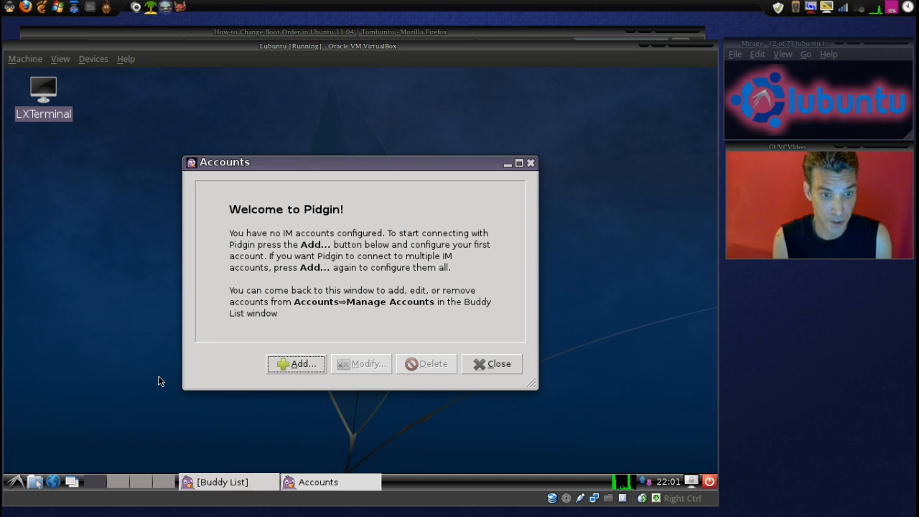
mouse_move(297, 164)
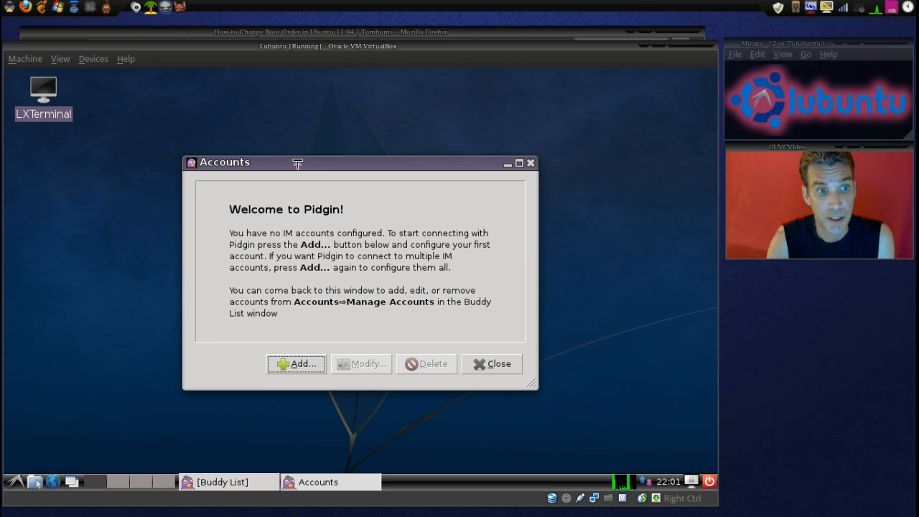
drag(296, 163, 248, 149)
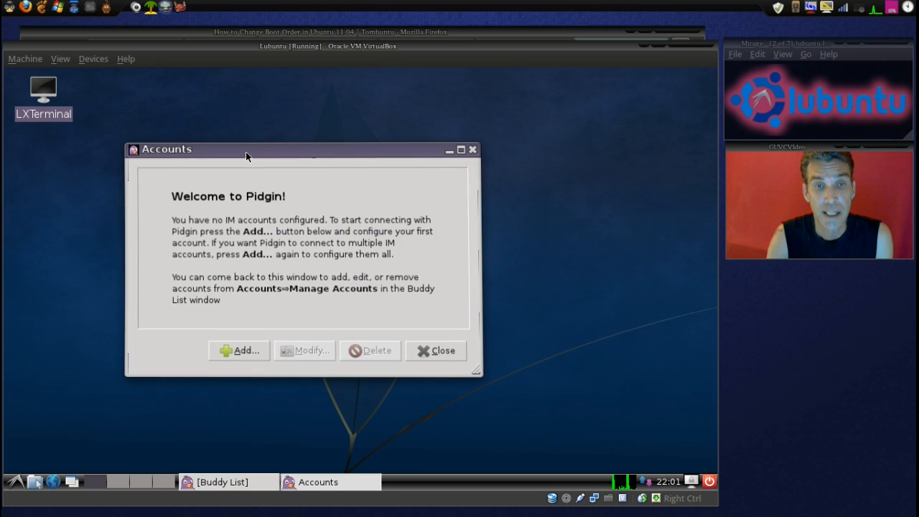